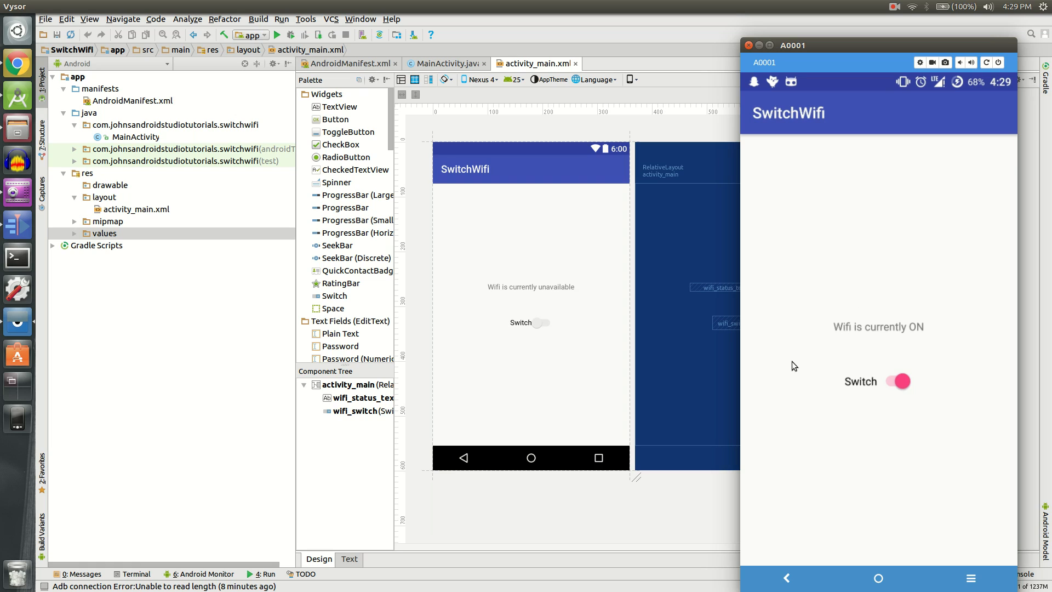
mouse_move(895, 323)
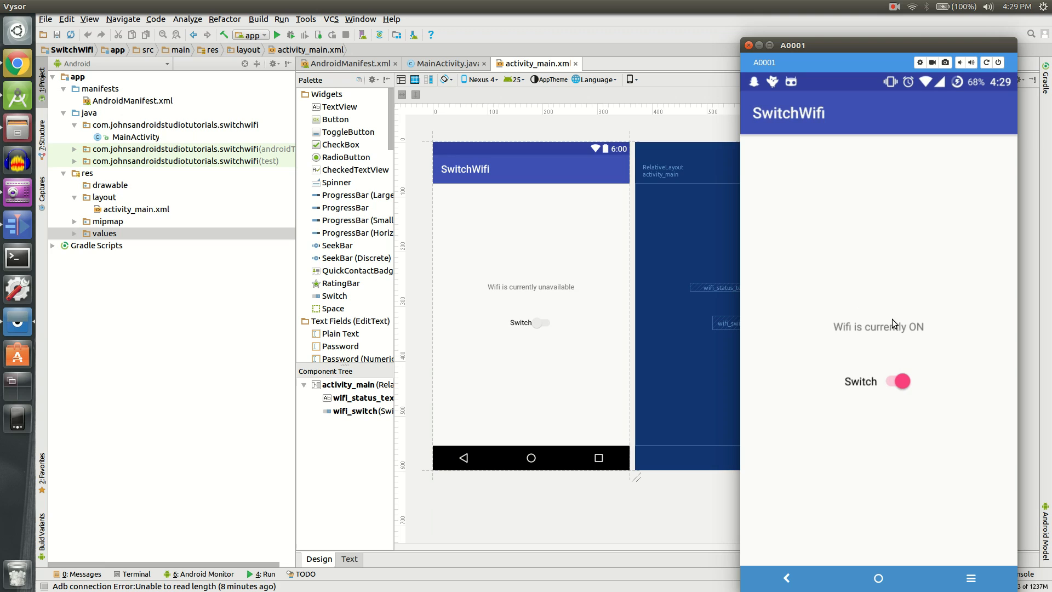
mouse_move(854, 332)
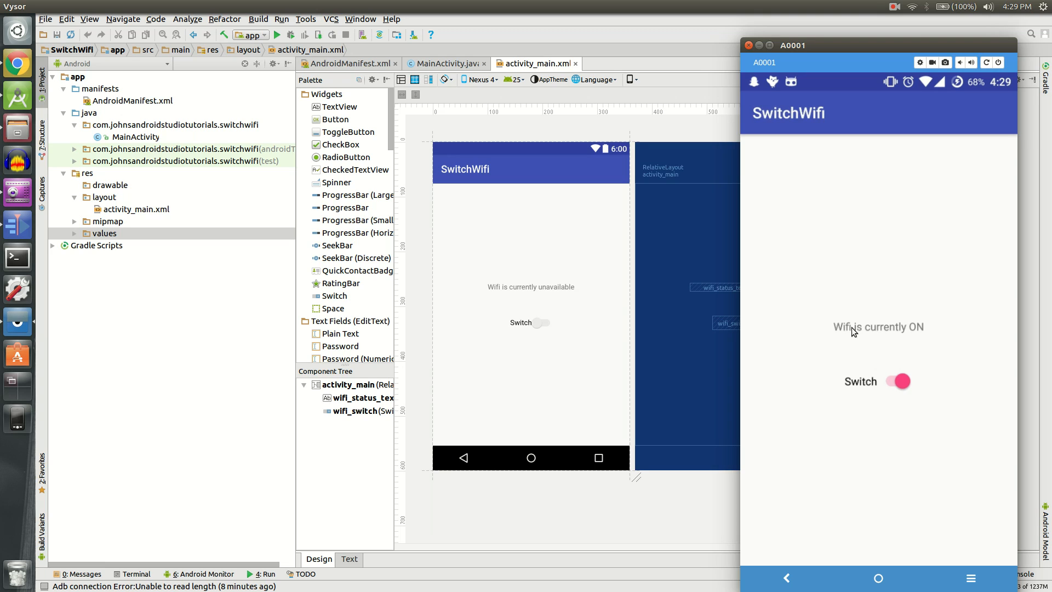
mouse_move(895, 363)
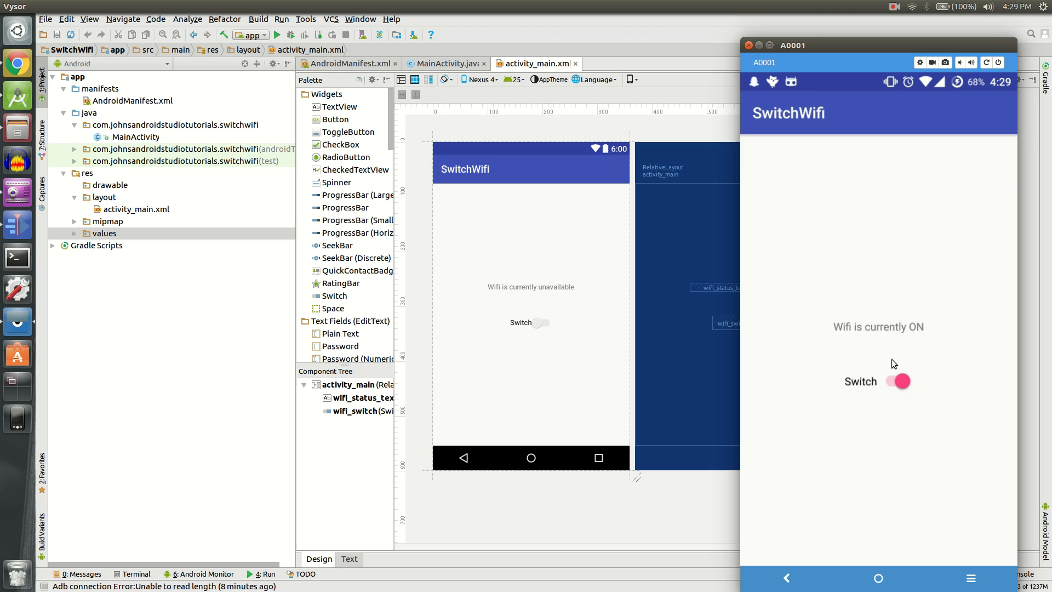
mouse_move(934, 95)
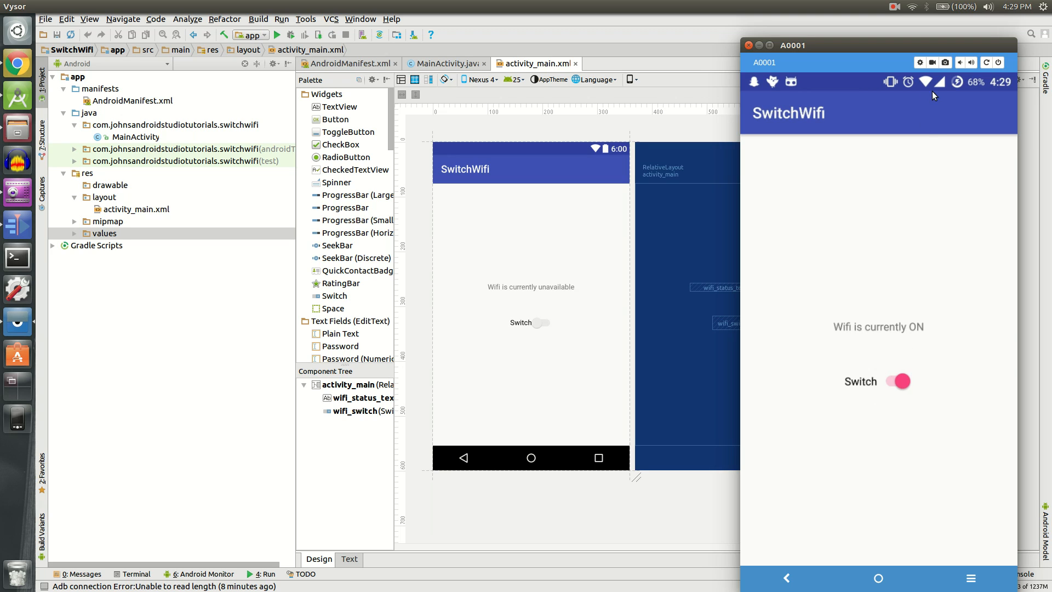
mouse_move(925, 92)
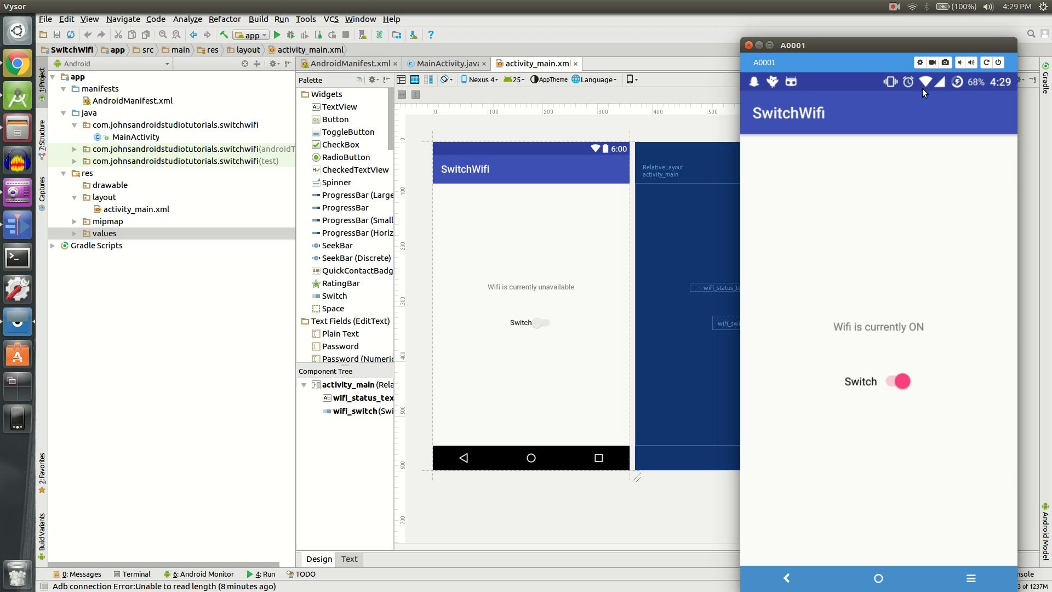
mouse_move(938, 95)
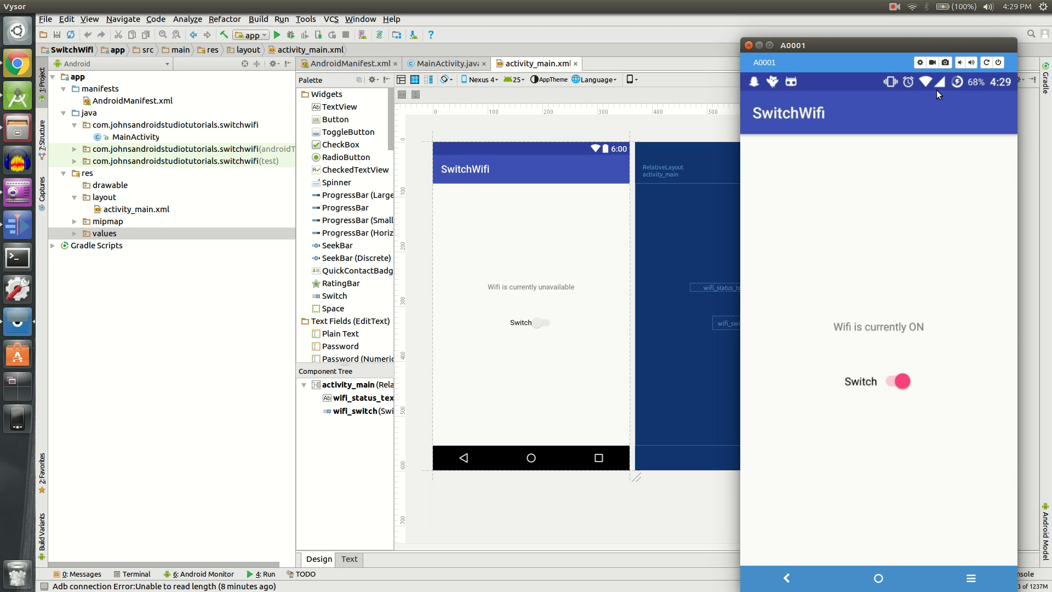
Toggle Wi-Fi off and back on in the running SwitchWifi app.
left_click(896, 381)
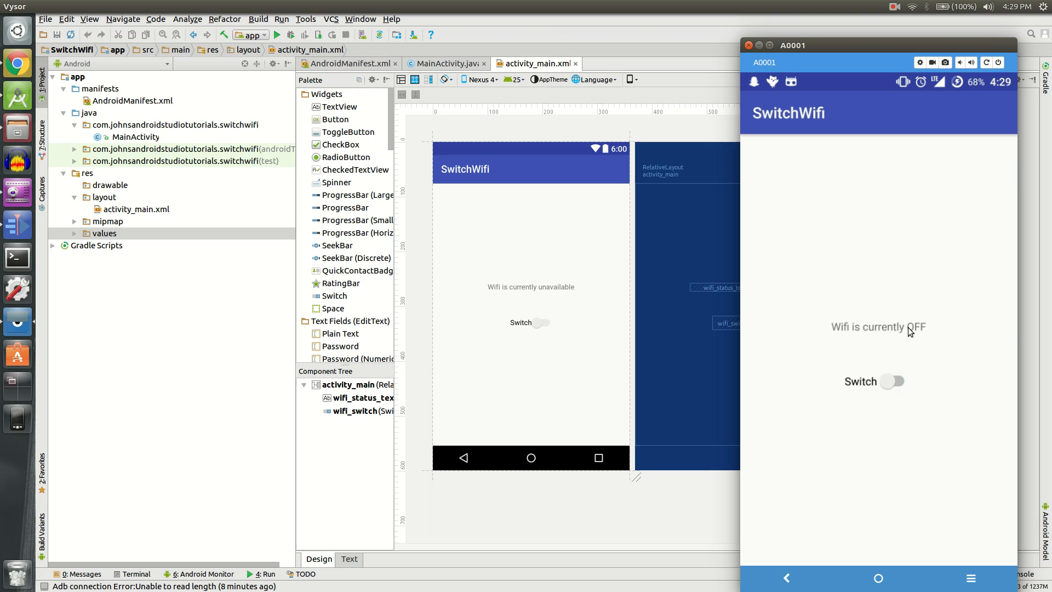
mouse_move(931, 98)
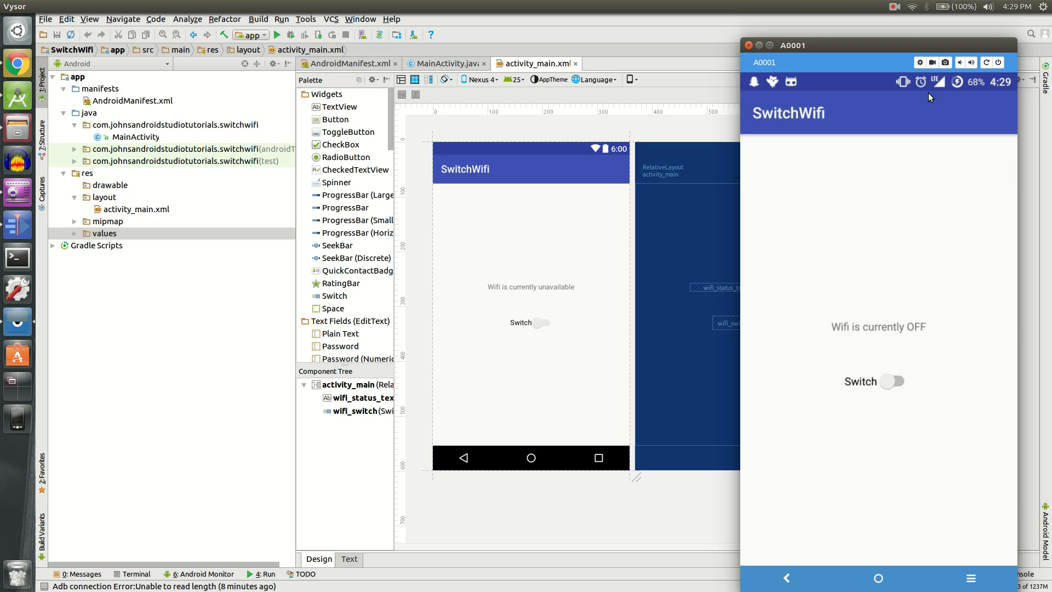
mouse_move(943, 235)
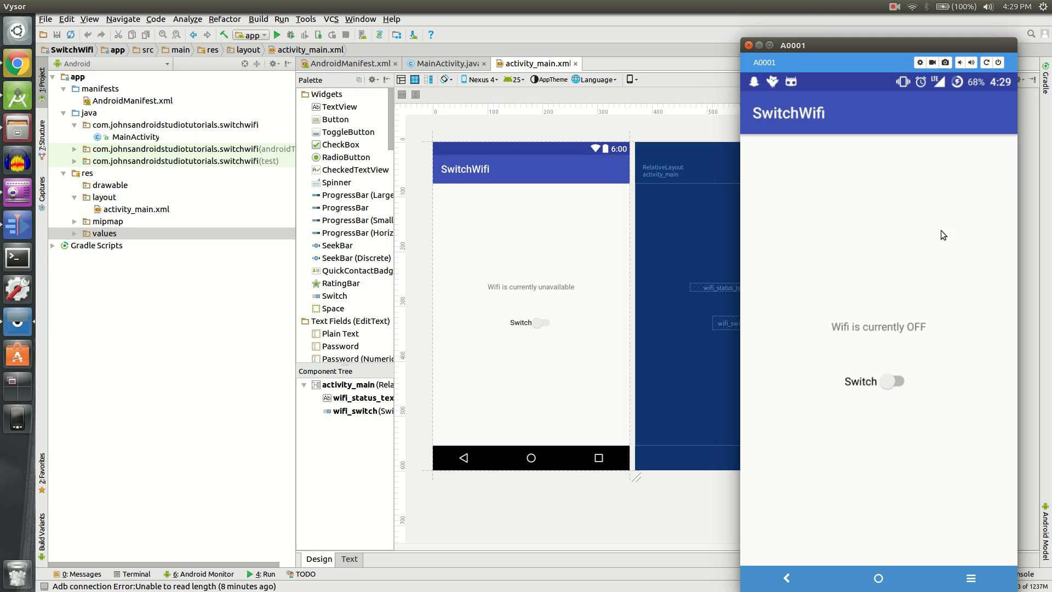
left_click(896, 381)
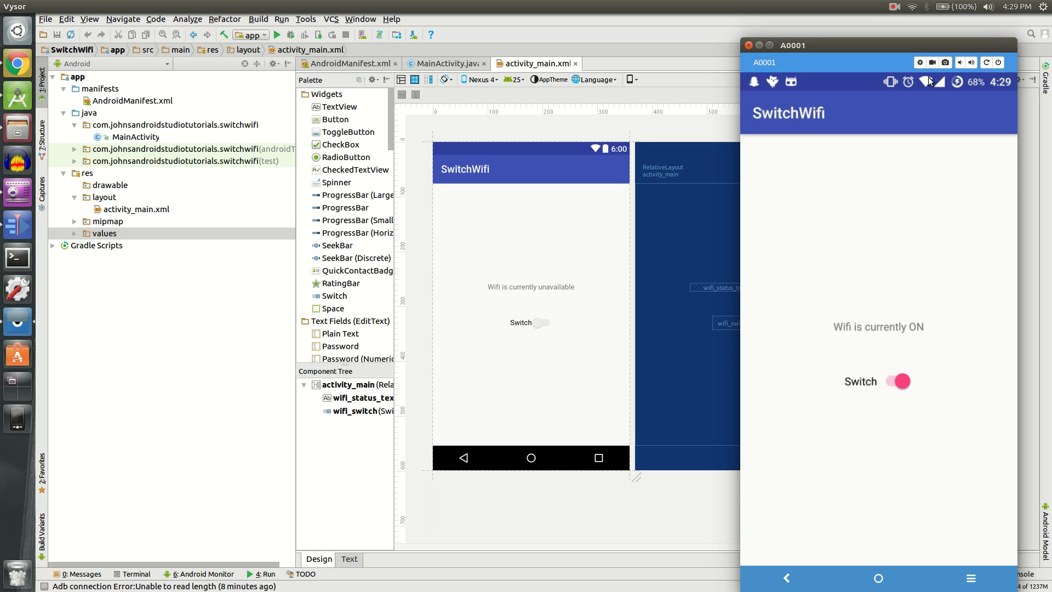
mouse_move(930, 79)
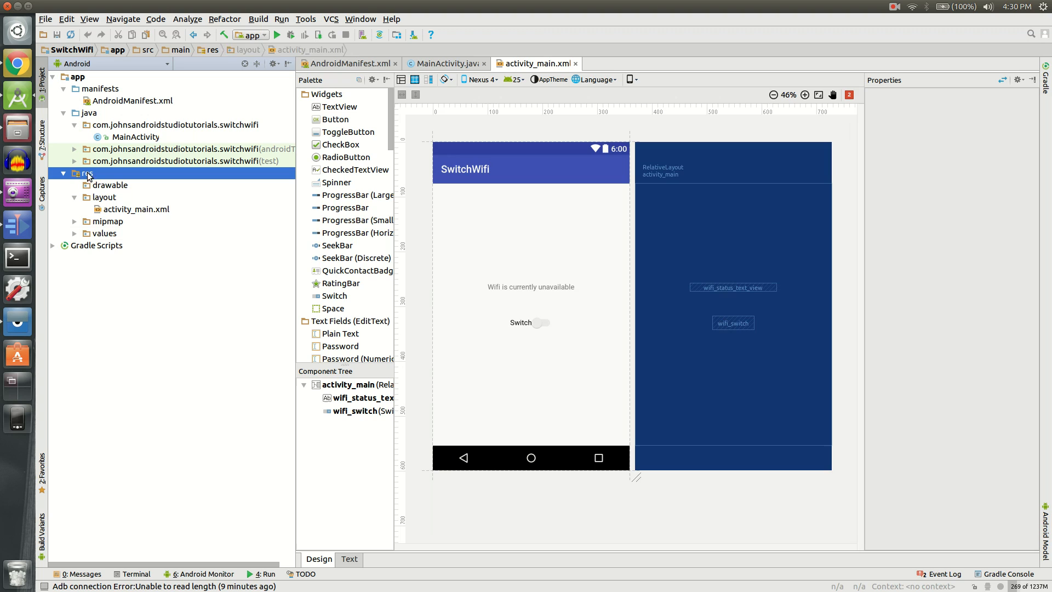
Open res > layout > activity_main.xml and settle on its XML Text view beside the preview.
left_click(104, 197)
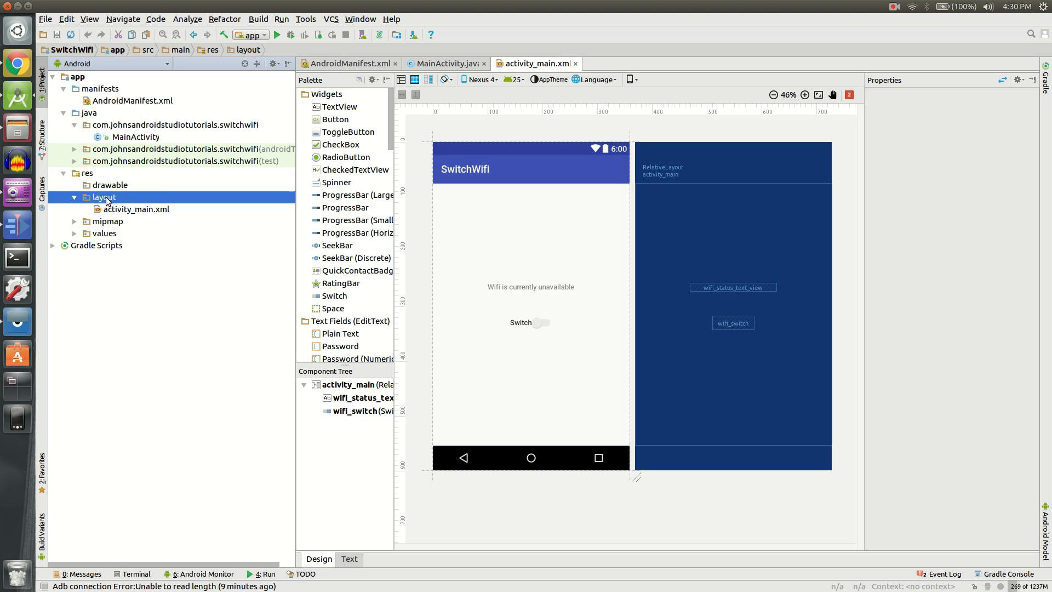
left_click(136, 208)
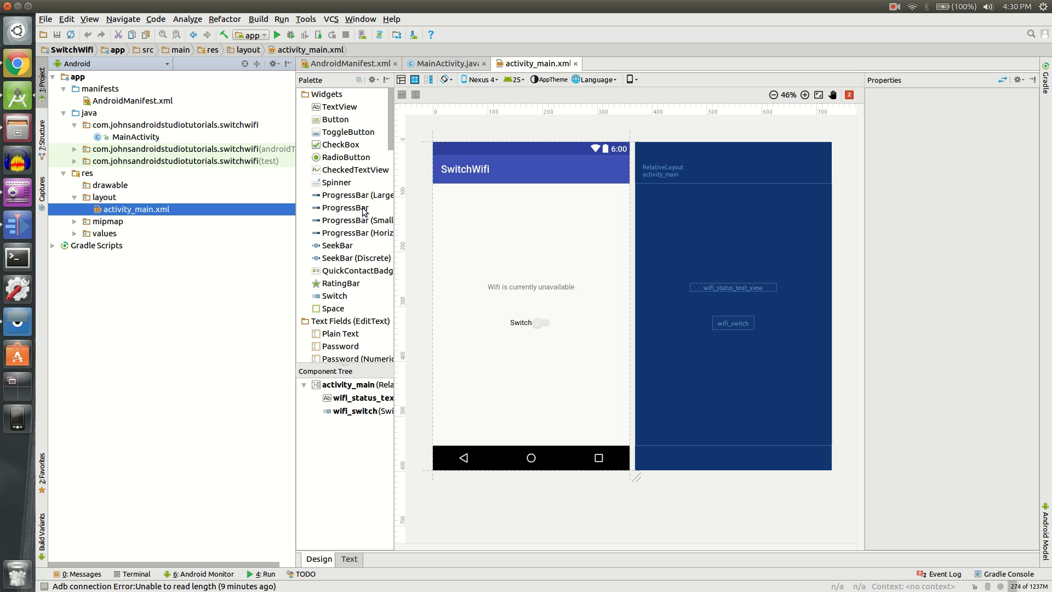
left_click(348, 559)
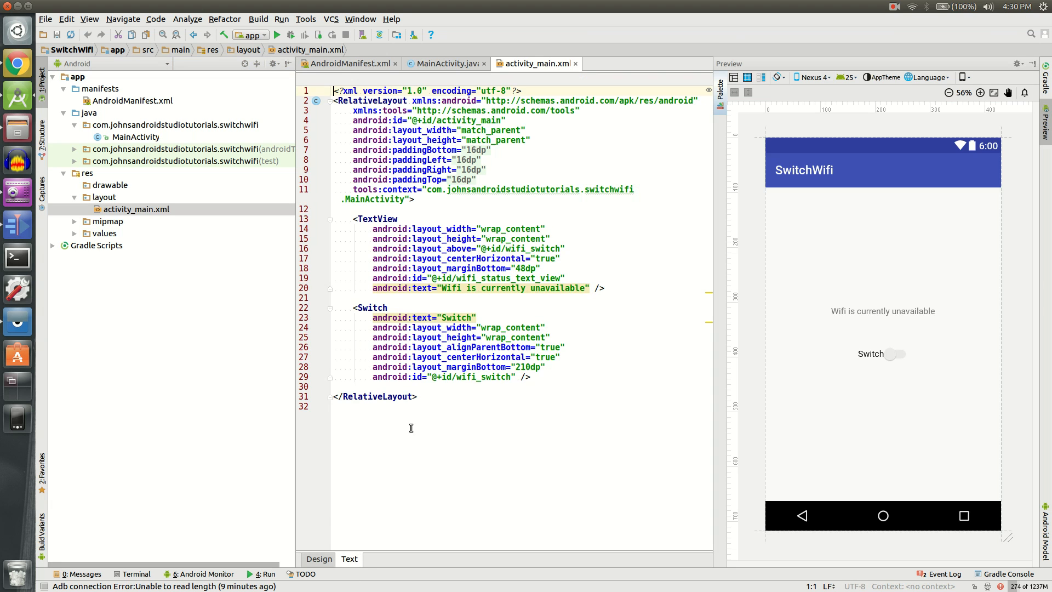
left_click(416, 169)
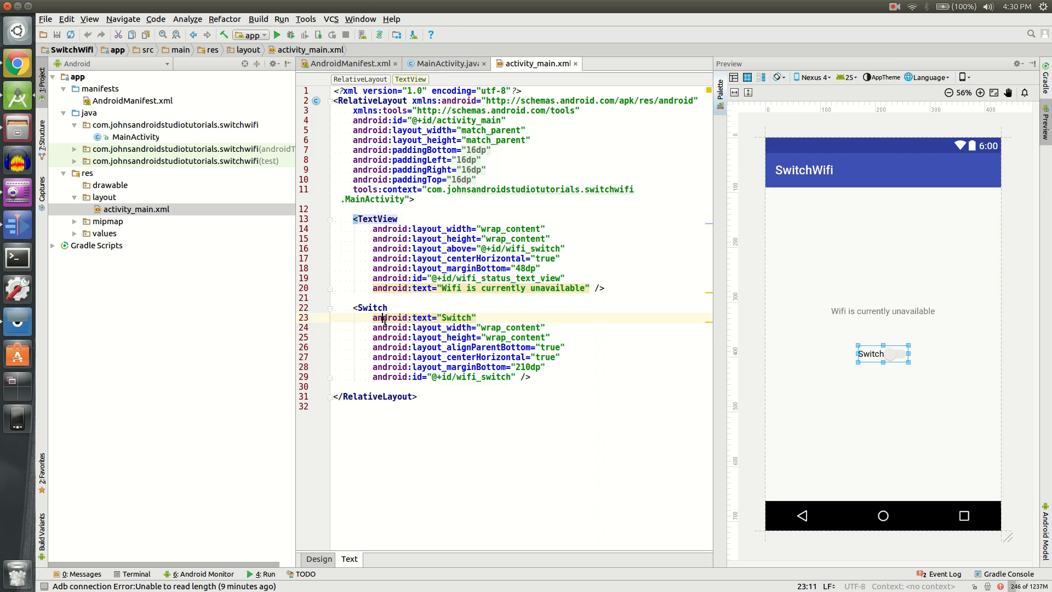
left_click(319, 559)
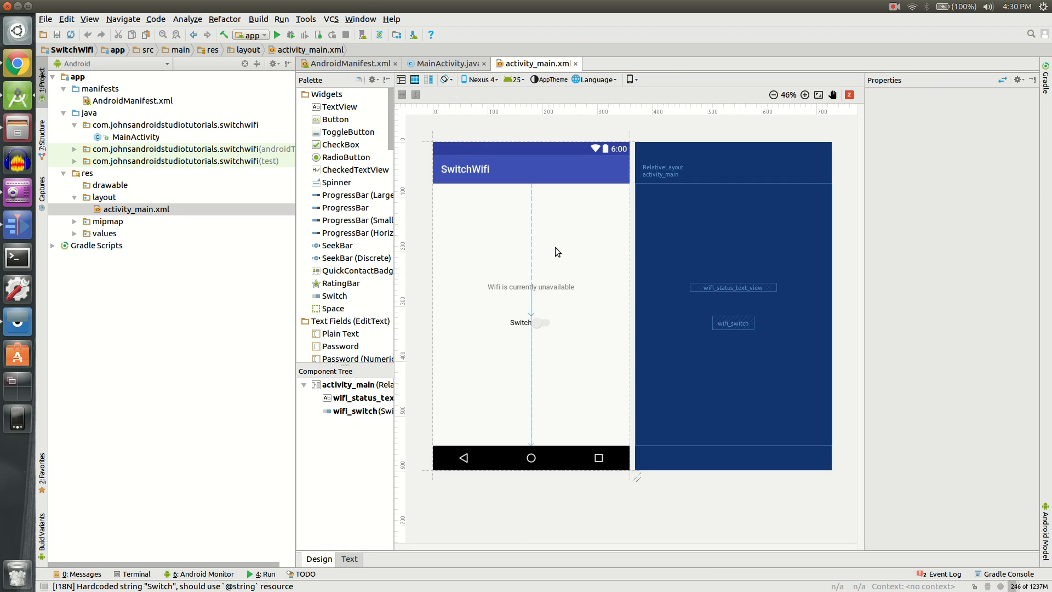
left_click(348, 559)
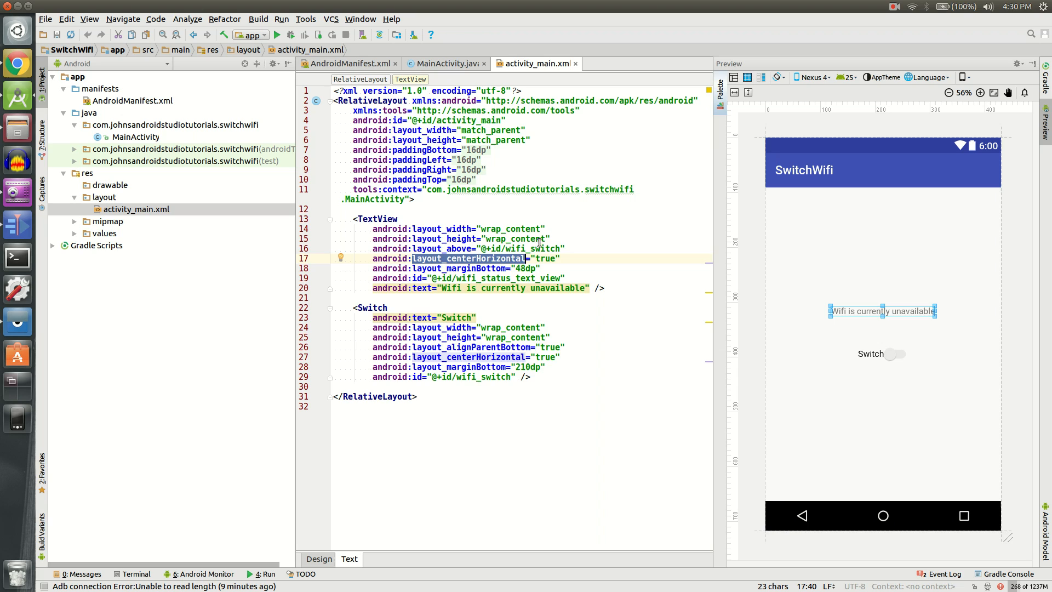
Highlight the 'Wifi is currently unavailable' text value and the wifi_switch id.
left_click_drag(402, 228, 537, 248)
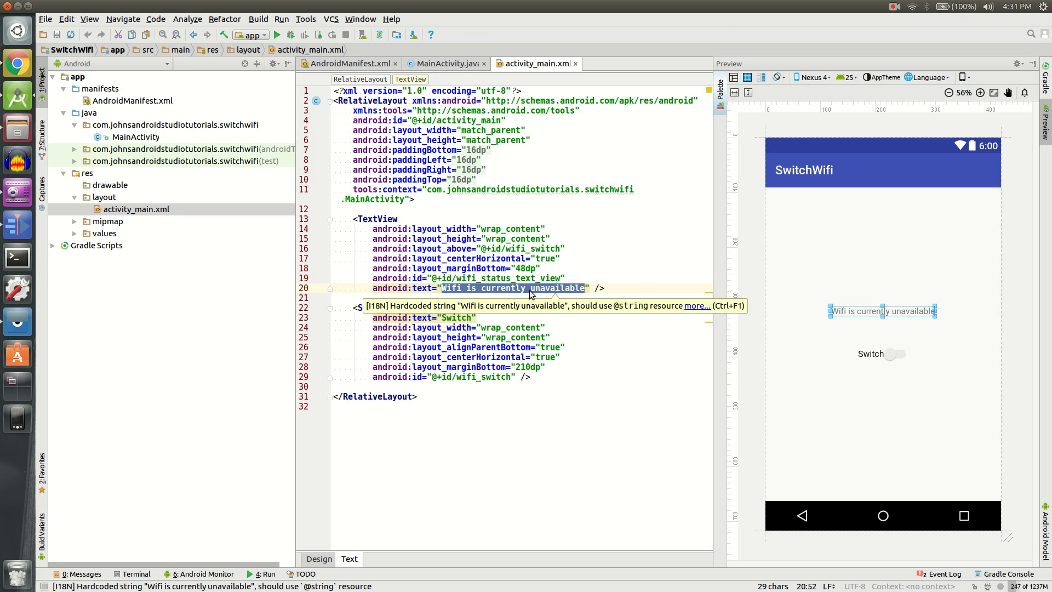
mouse_move(632, 293)
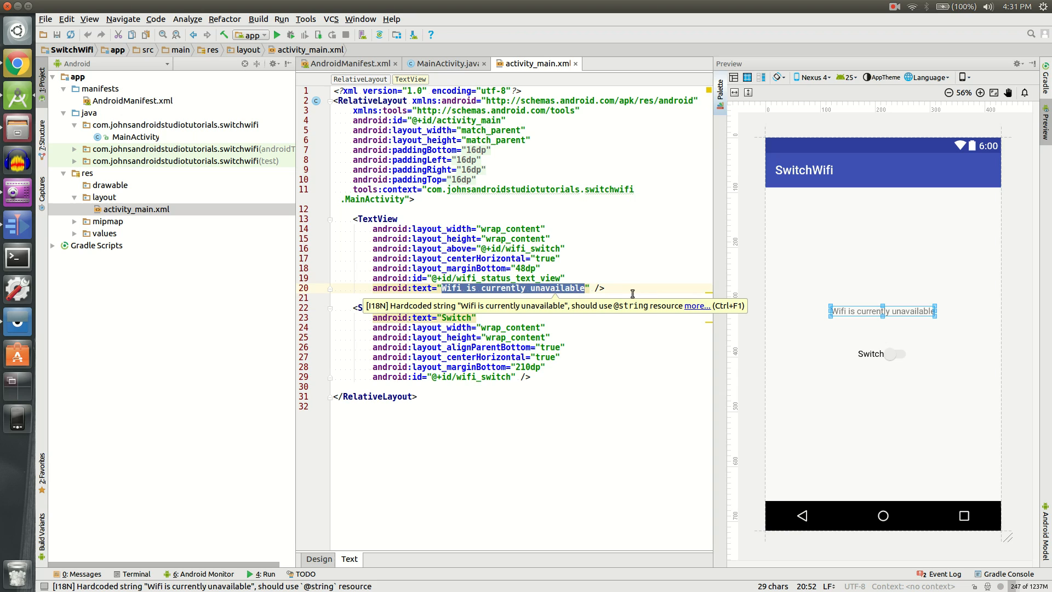
mouse_move(509, 295)
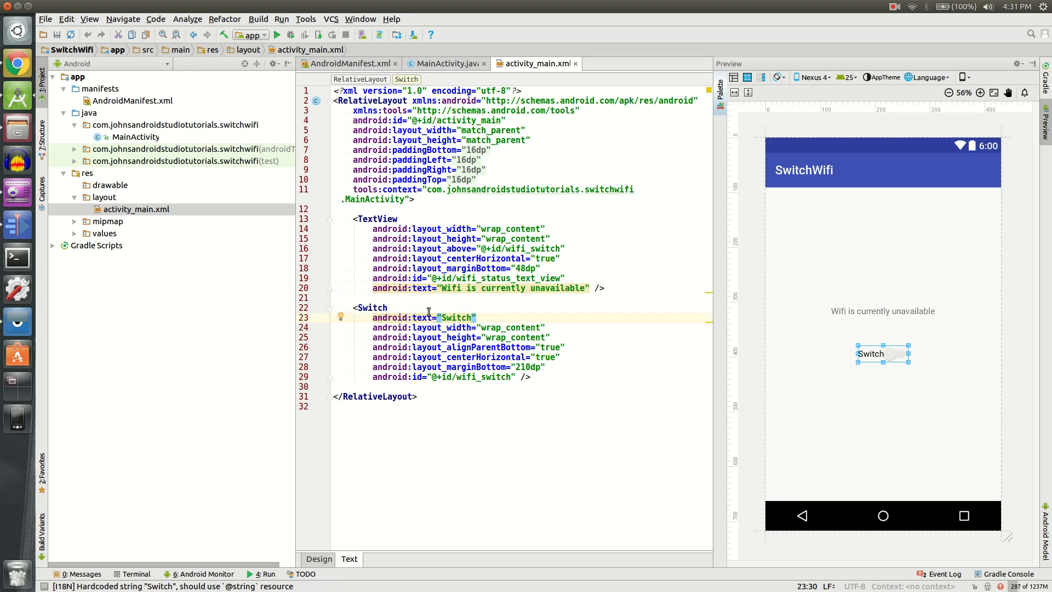
double_click(390, 318)
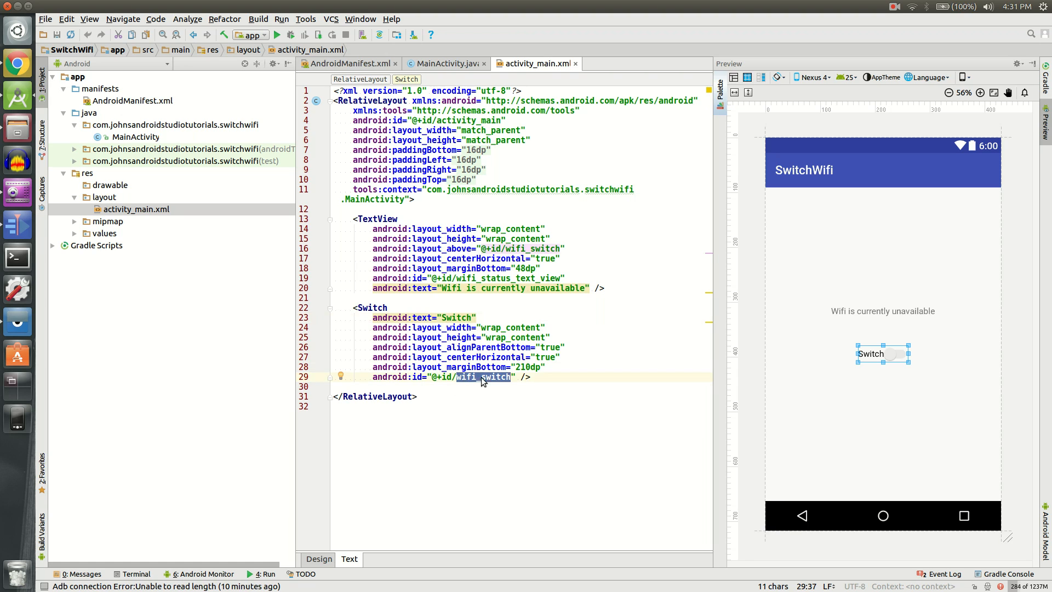
mouse_move(505, 377)
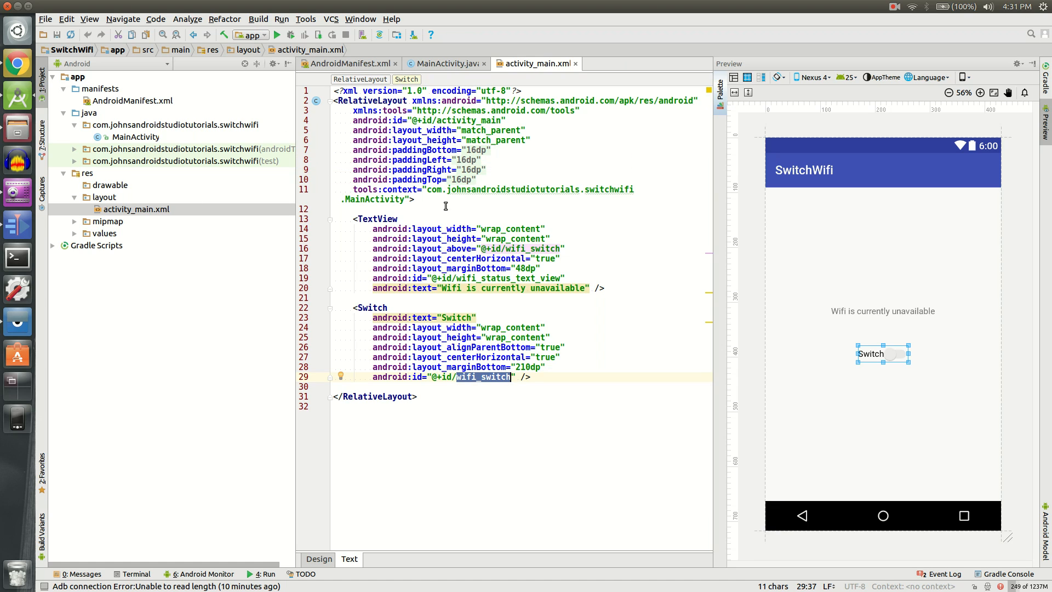
Open AndroidManifest.xml from the manifests folder and point out its uses-permission entries.
left_click(100, 88)
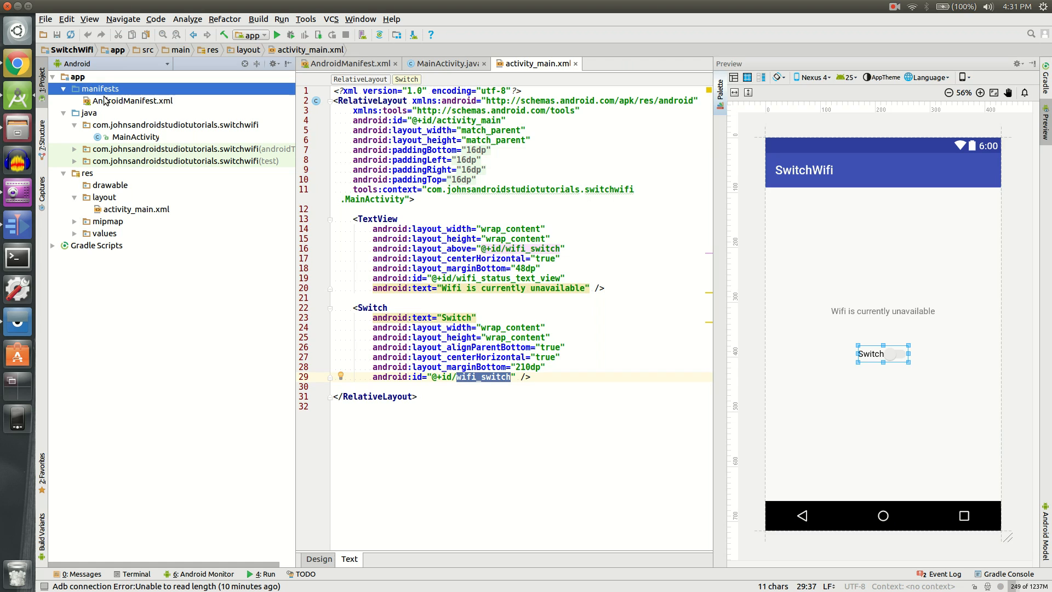
left_click(352, 63)
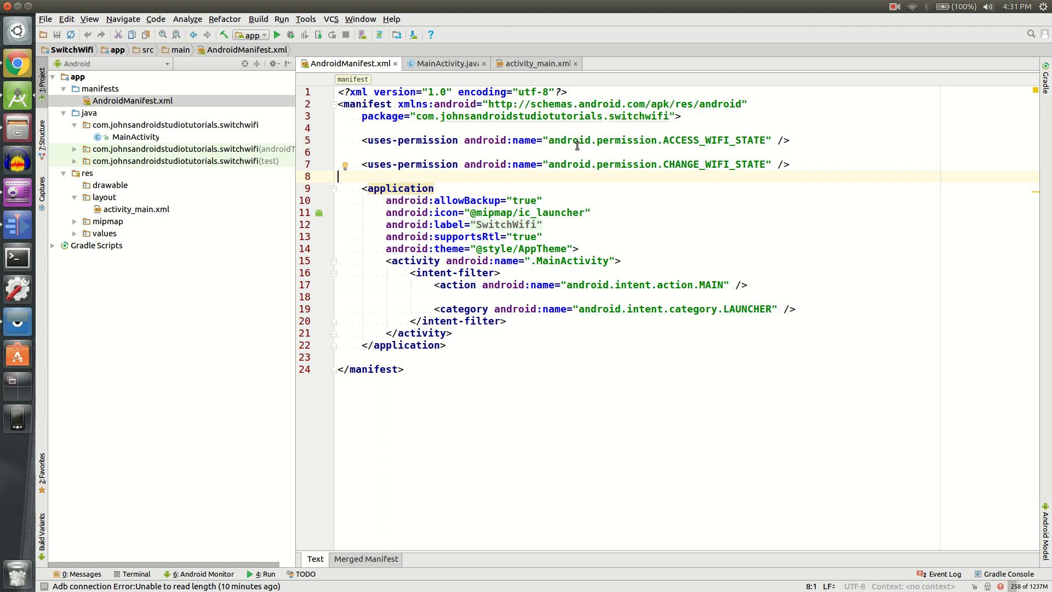
mouse_move(636, 145)
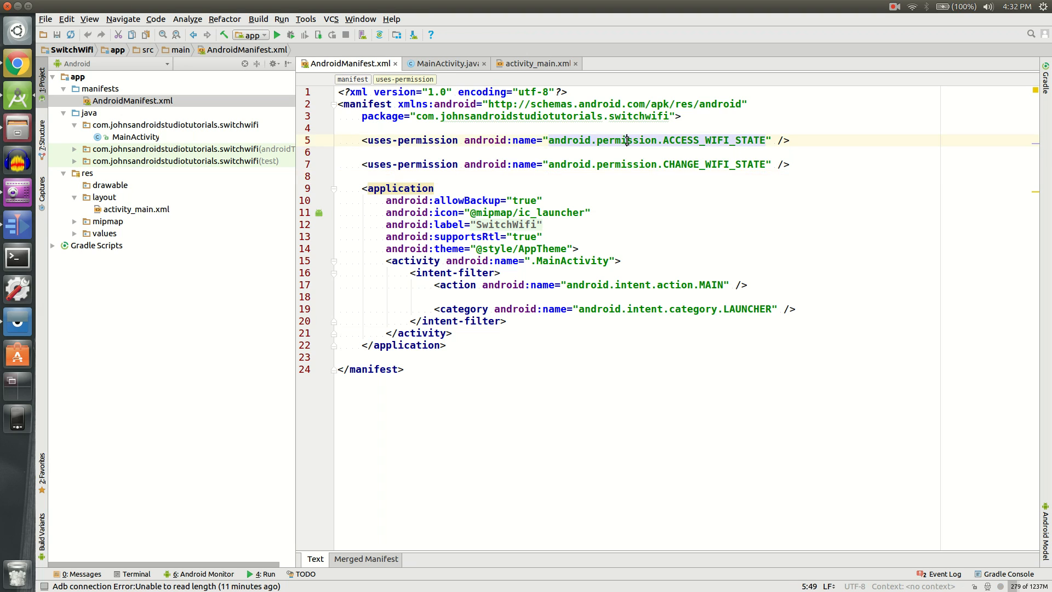
double_click(627, 140)
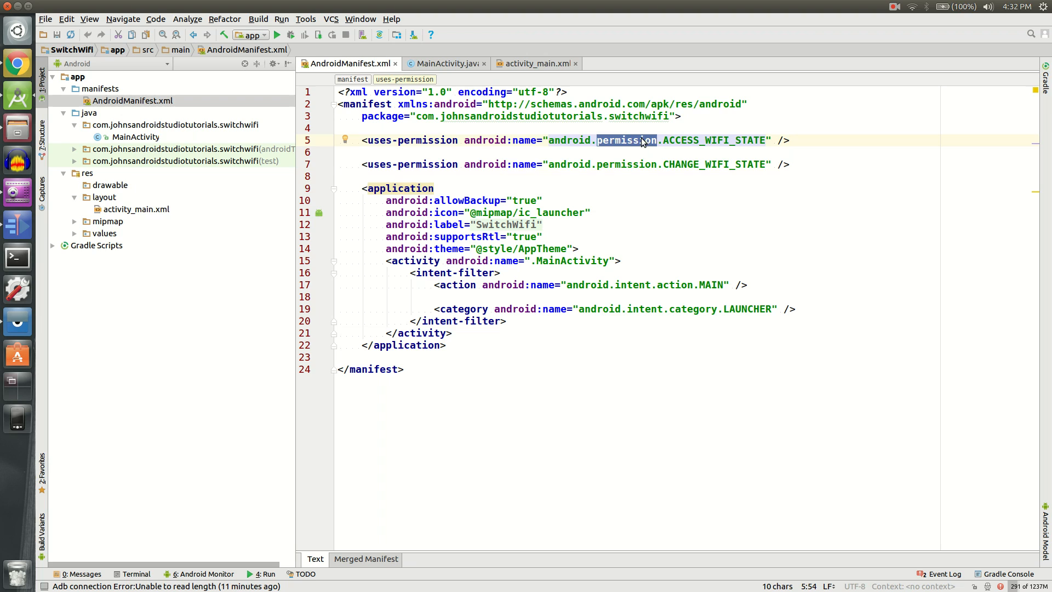
mouse_move(609, 141)
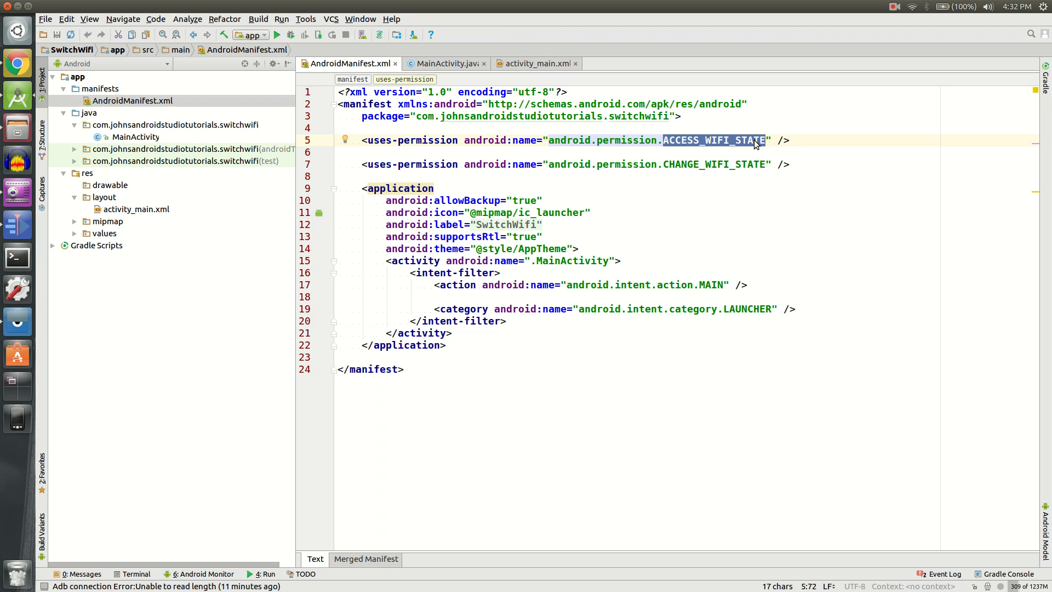
Highlight the ACCESS_WIFI_STATE permission and the application element below it.
double_click(712, 165)
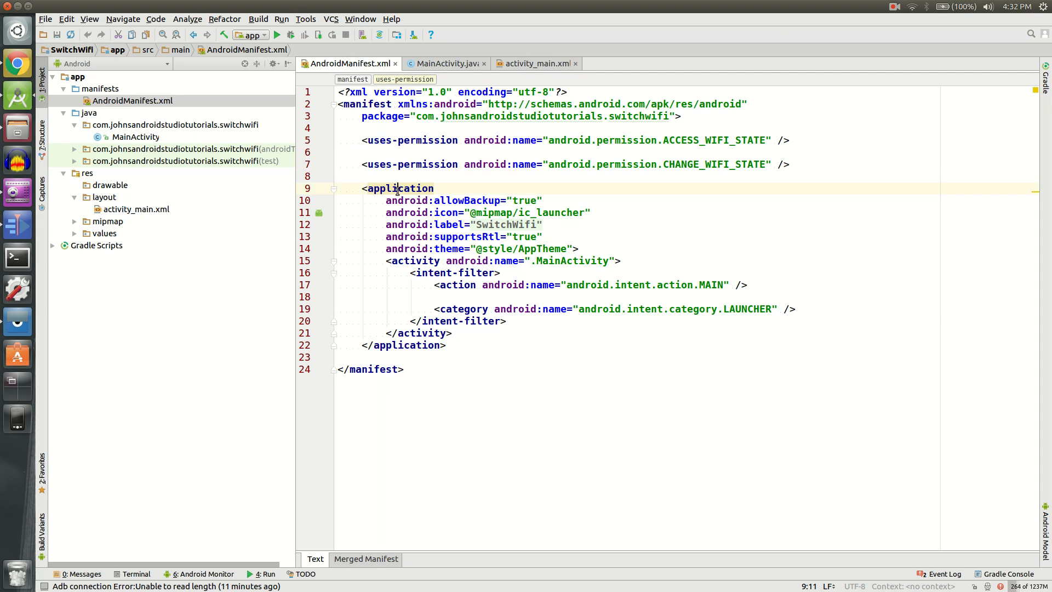
left_click(398, 188)
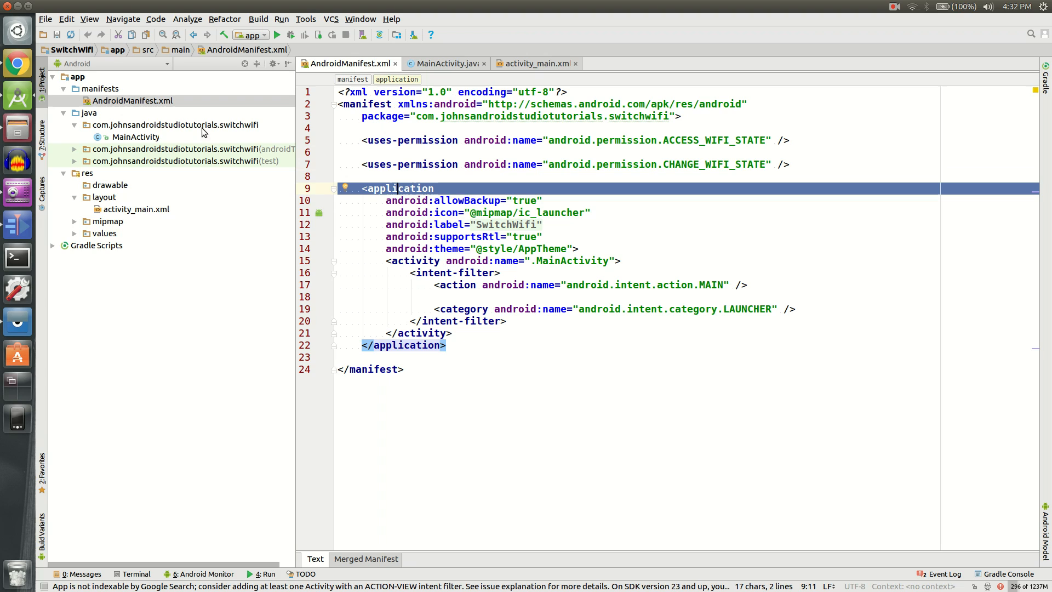
left_click(81, 111)
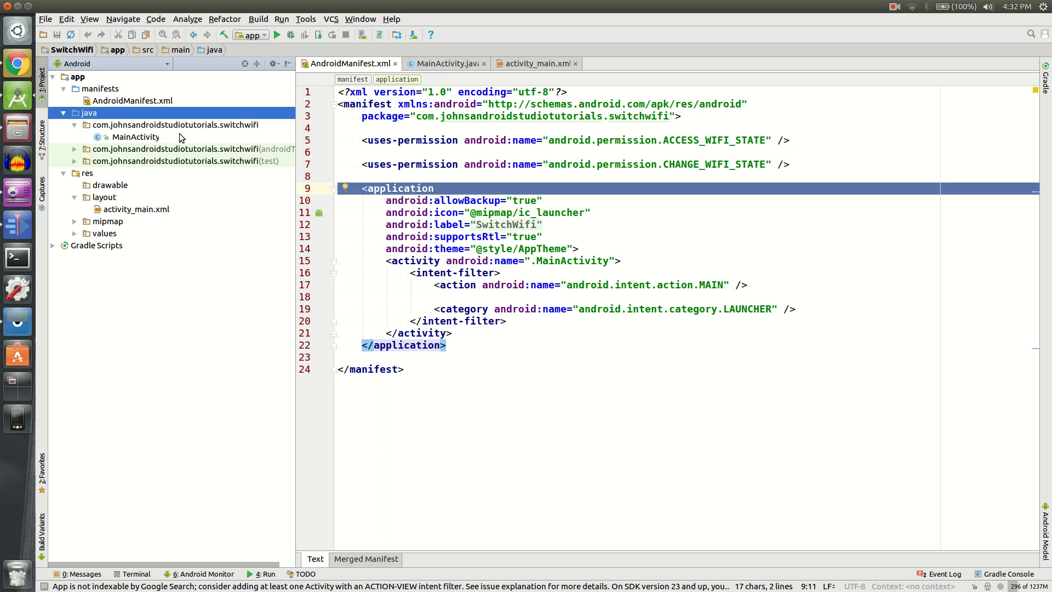
Open MainActivity.java and point out the wifiManager and wifiSwitch field declarations.
left_click(447, 64)
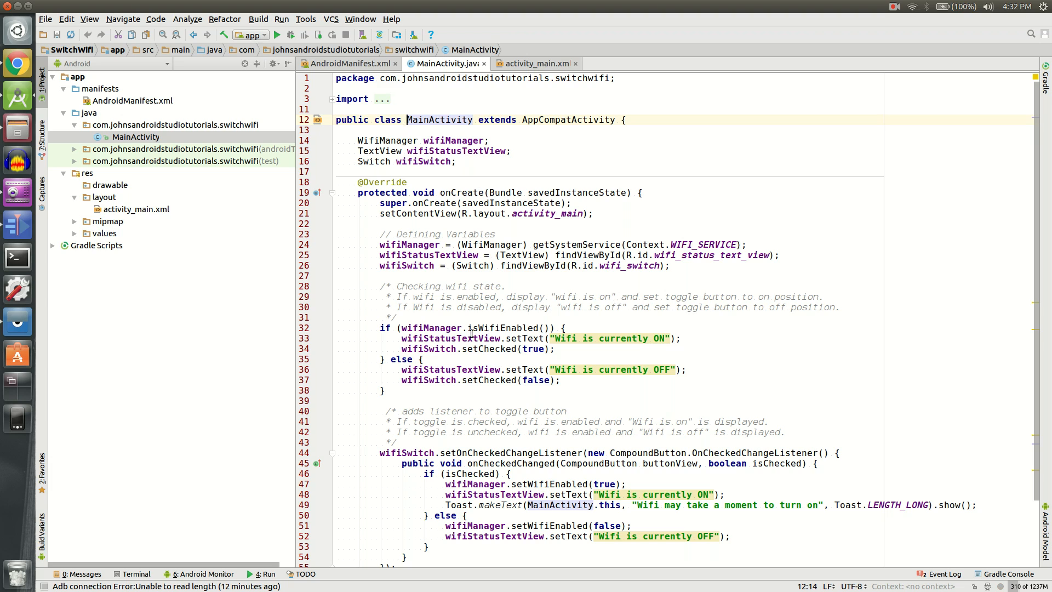
double_click(388, 140)
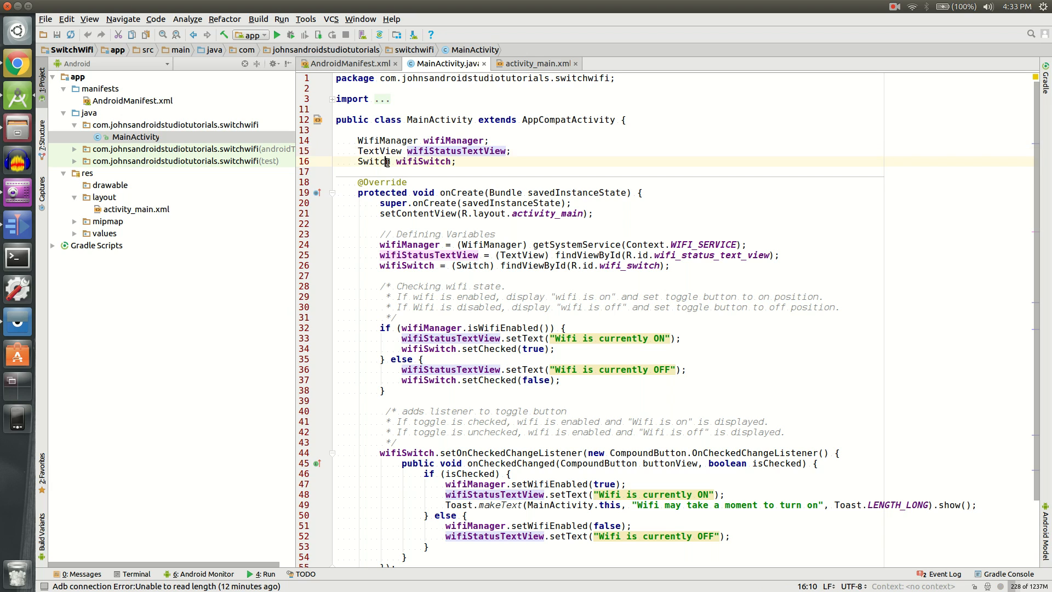
double_click(423, 162)
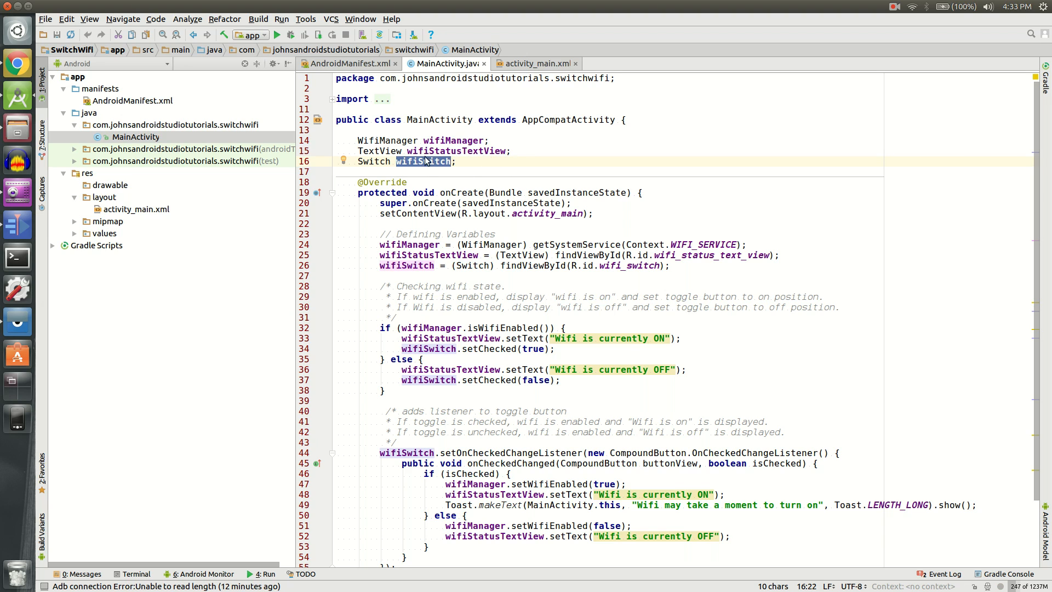
scroll("down", 3)
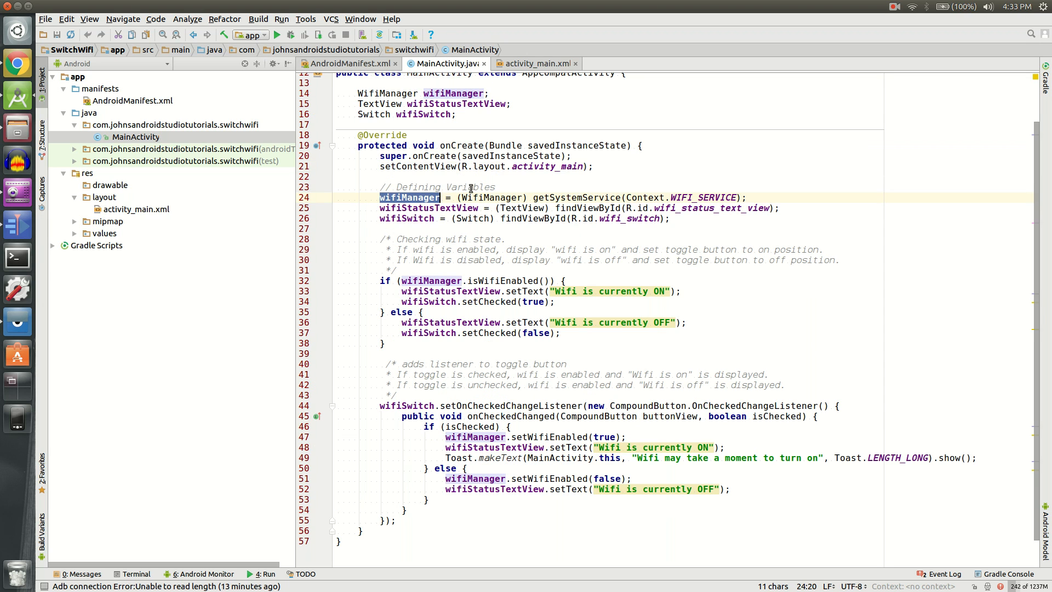
double_click(576, 197)
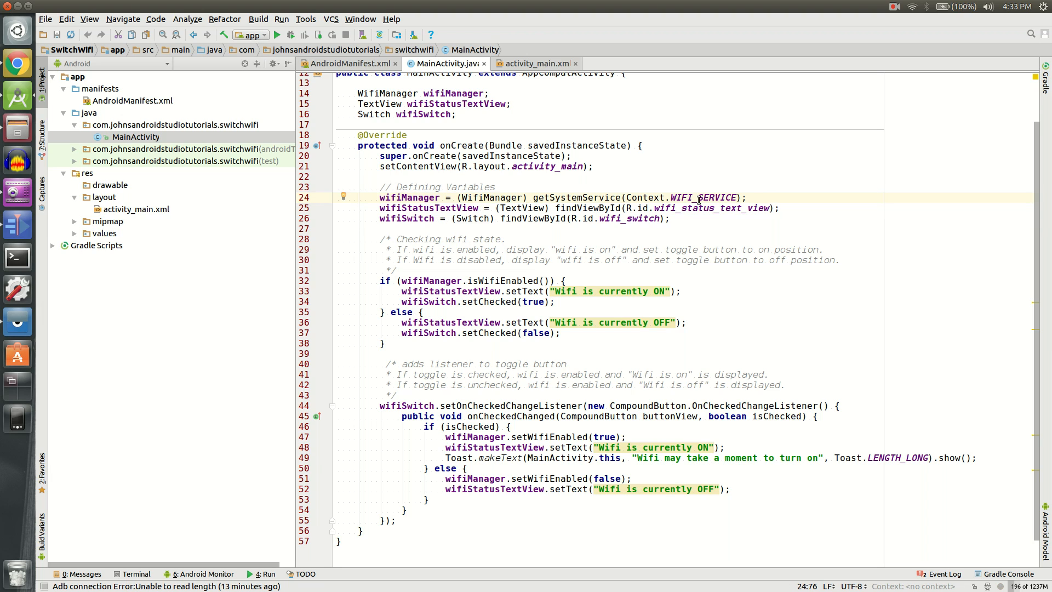
double_click(429, 208)
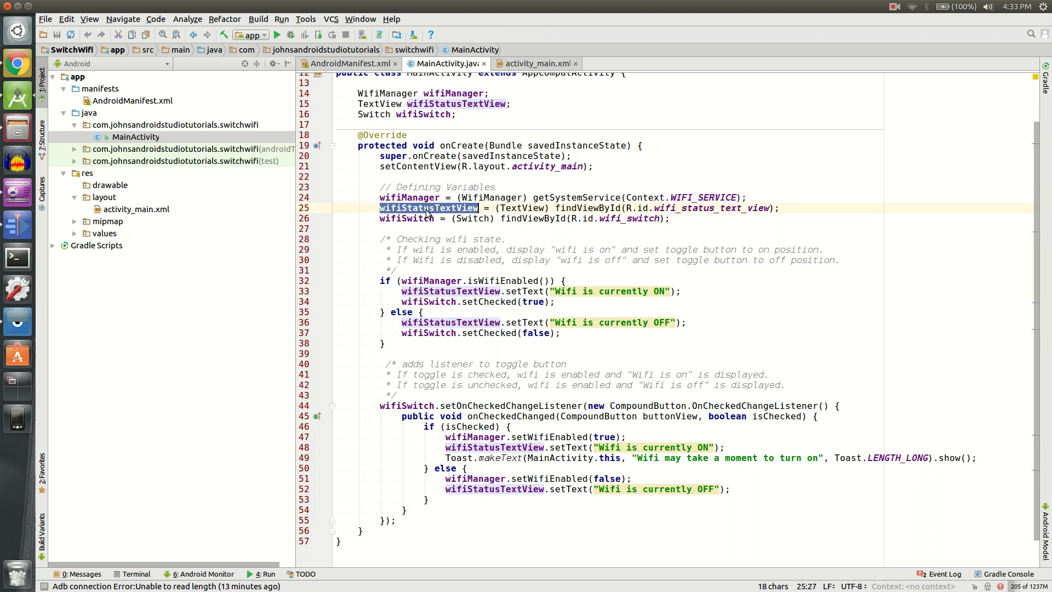
left_click(537, 63)
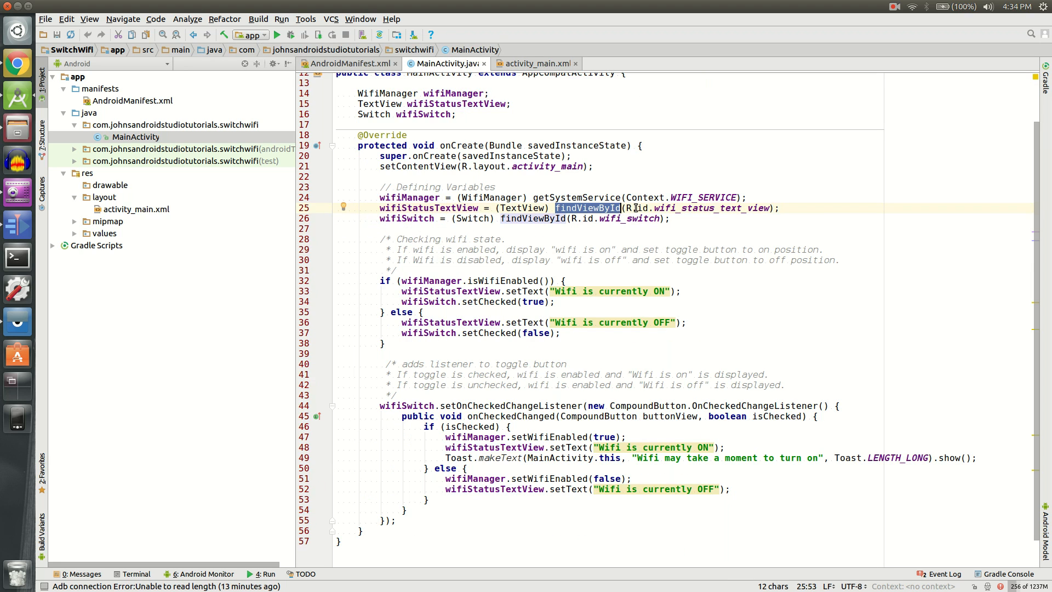
mouse_move(718, 203)
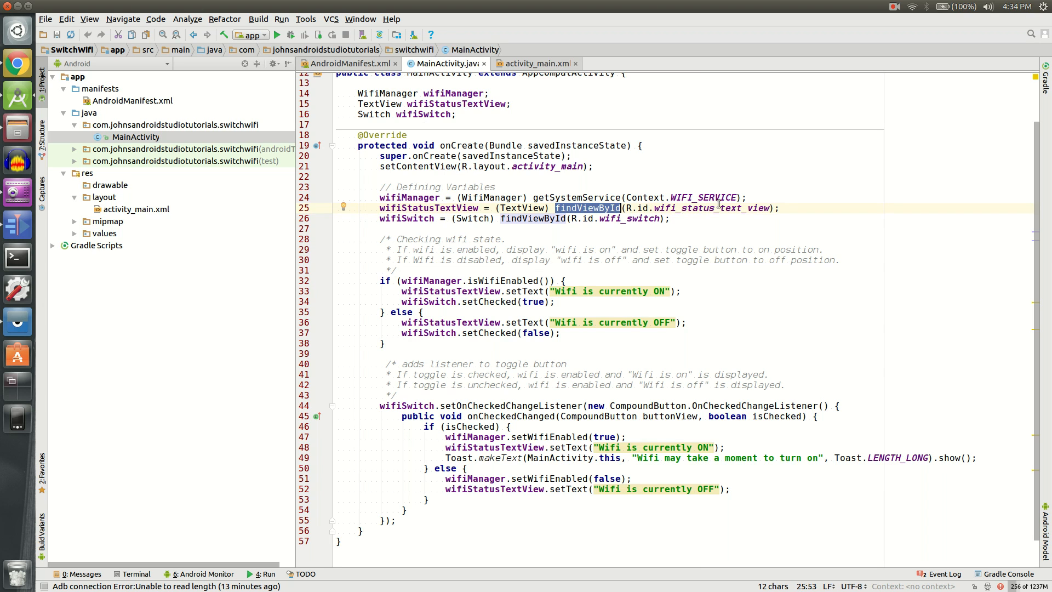
left_click(537, 63)
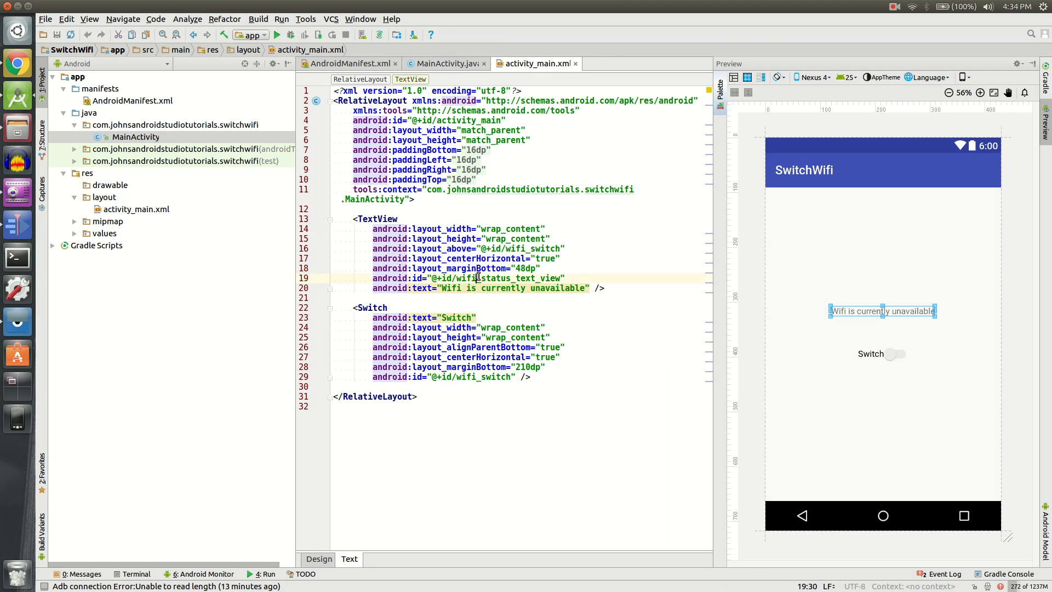
left_click(442, 64)
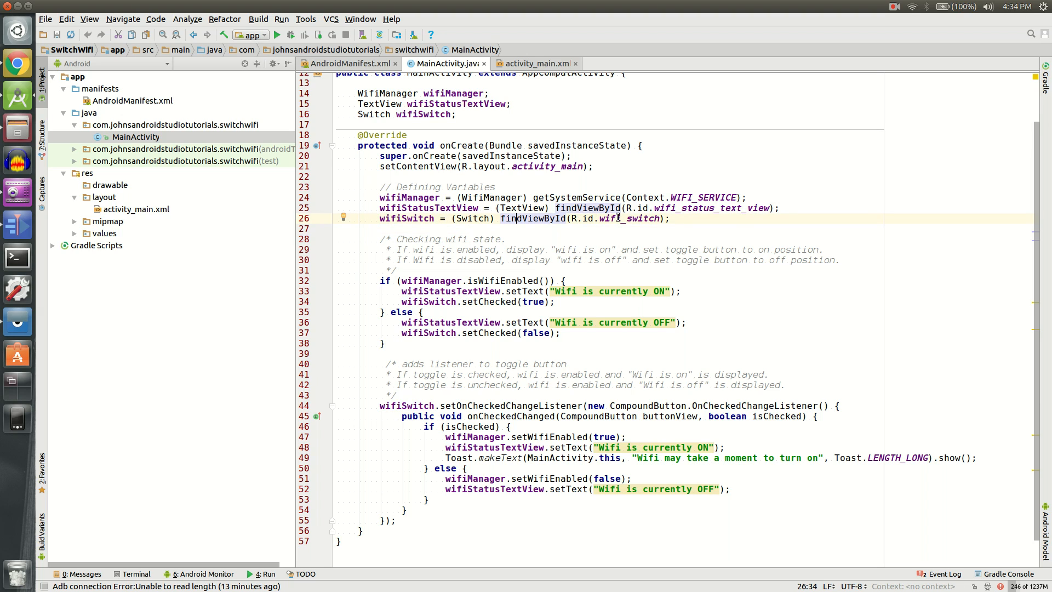
scroll("down", 3)
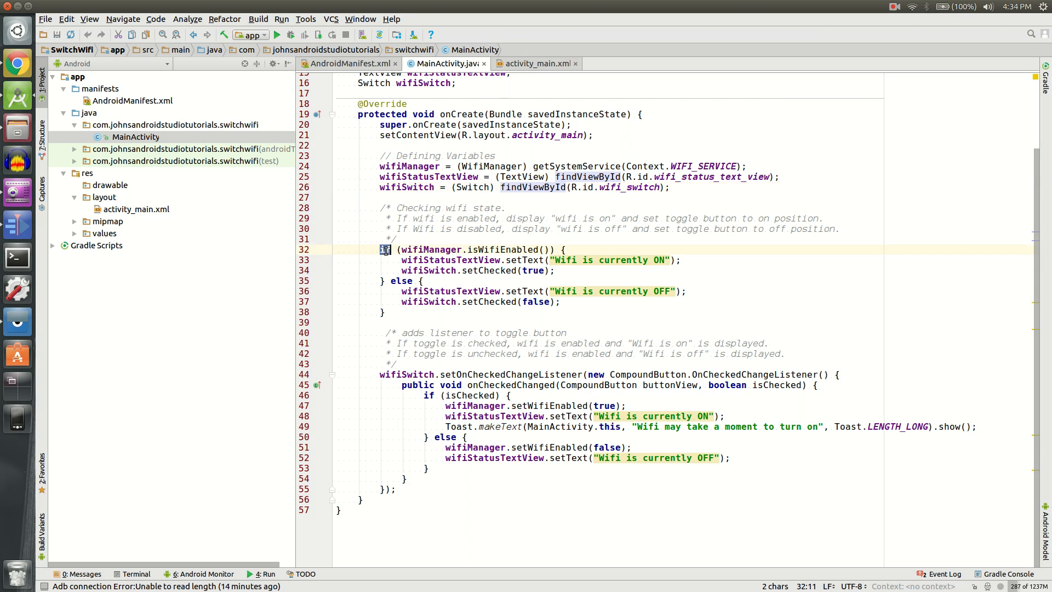
double_click(502, 250)
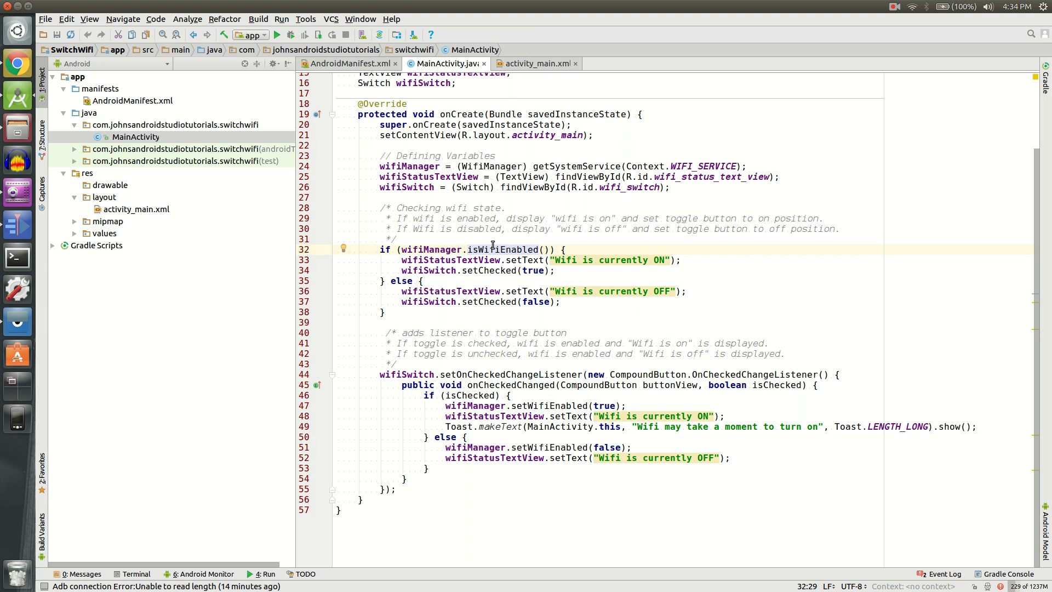
left_click(463, 259)
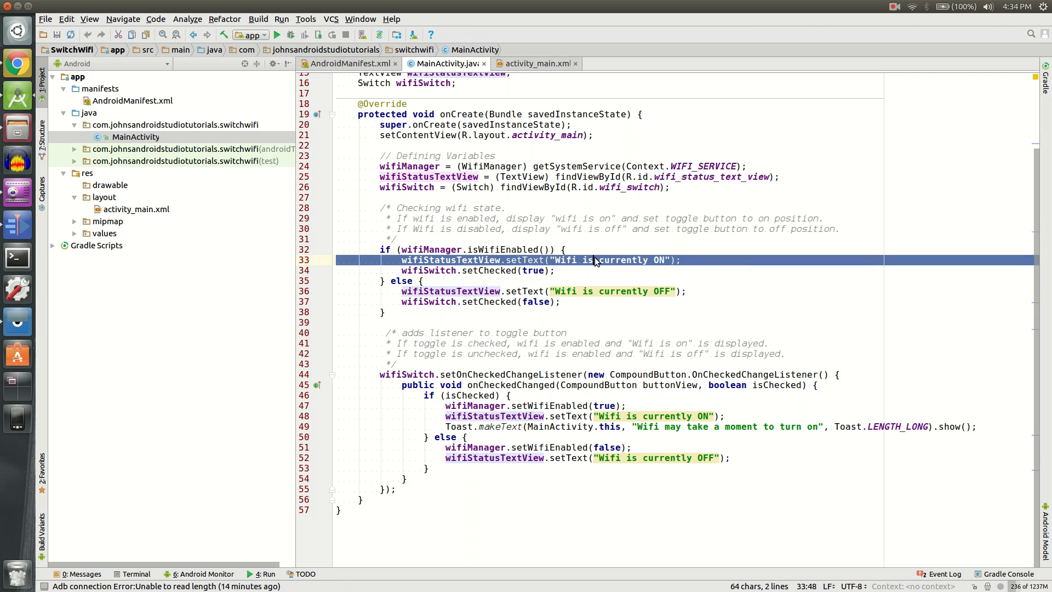
left_click(471, 280)
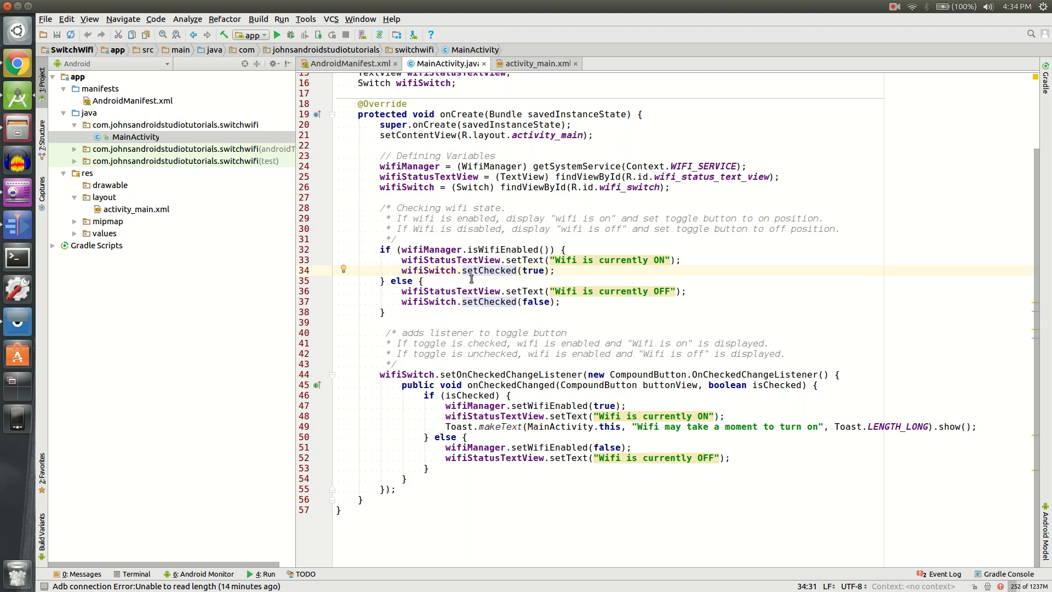
left_click(517, 250)
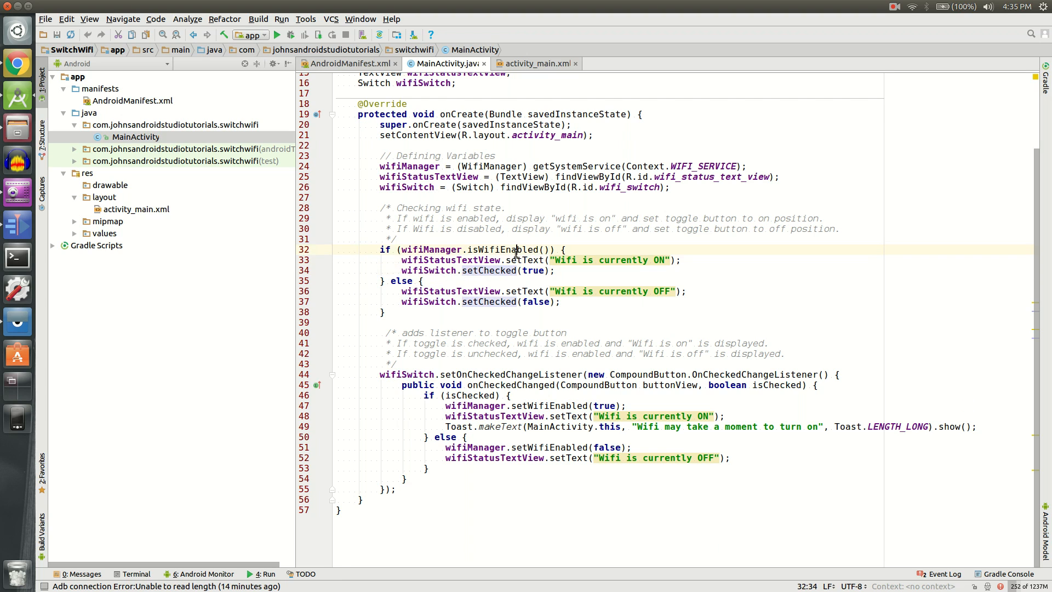
double_click(450, 292)
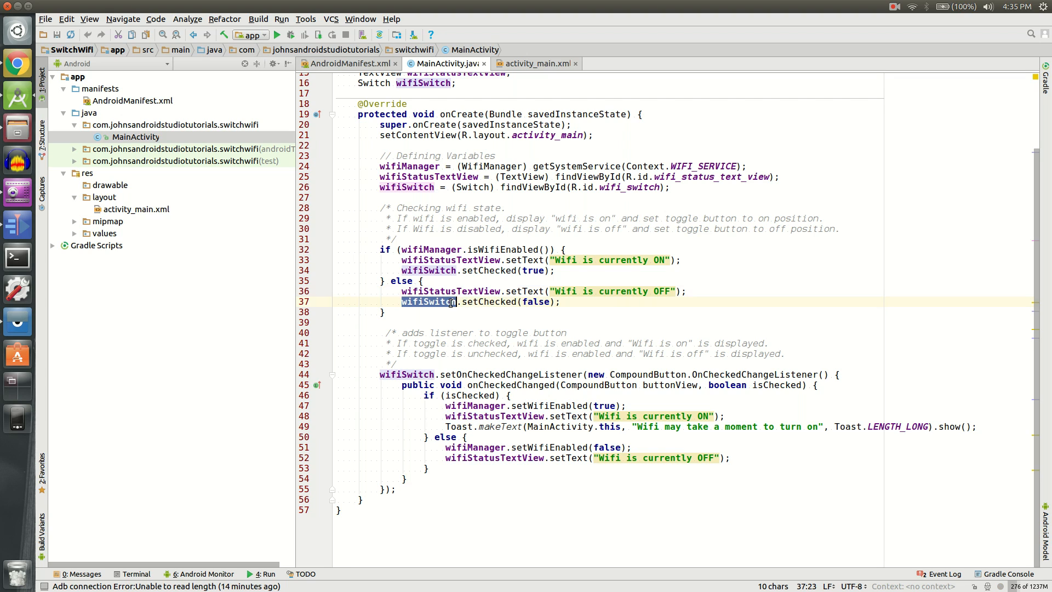
Walk through wifiSwitch.setOnCheckedChangeListener, its OnCheckedChangeListener and the onCheckedChanged isChecked parameter.
left_click(454, 322)
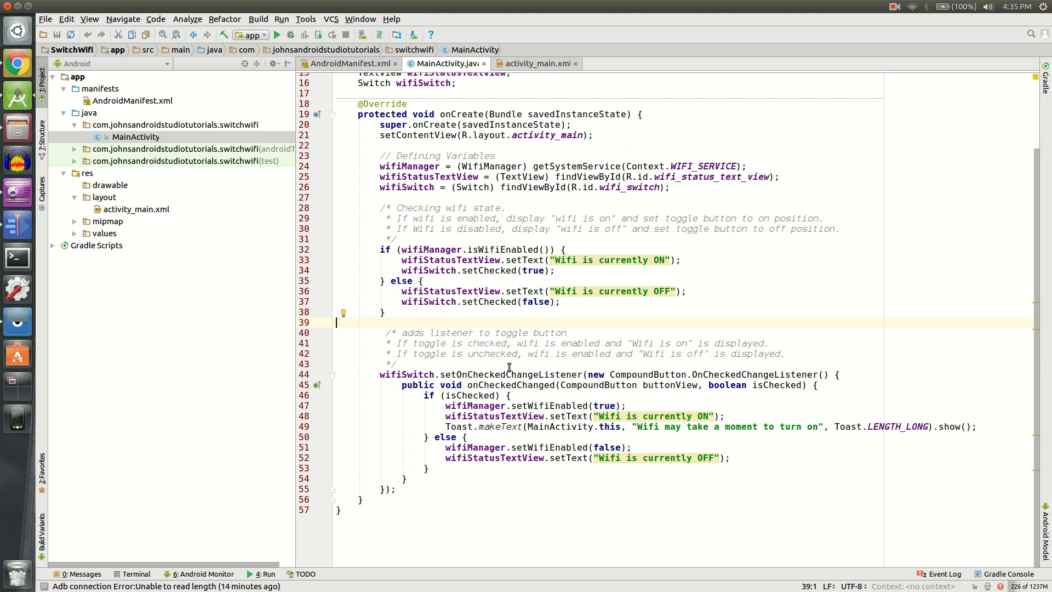
mouse_move(554, 451)
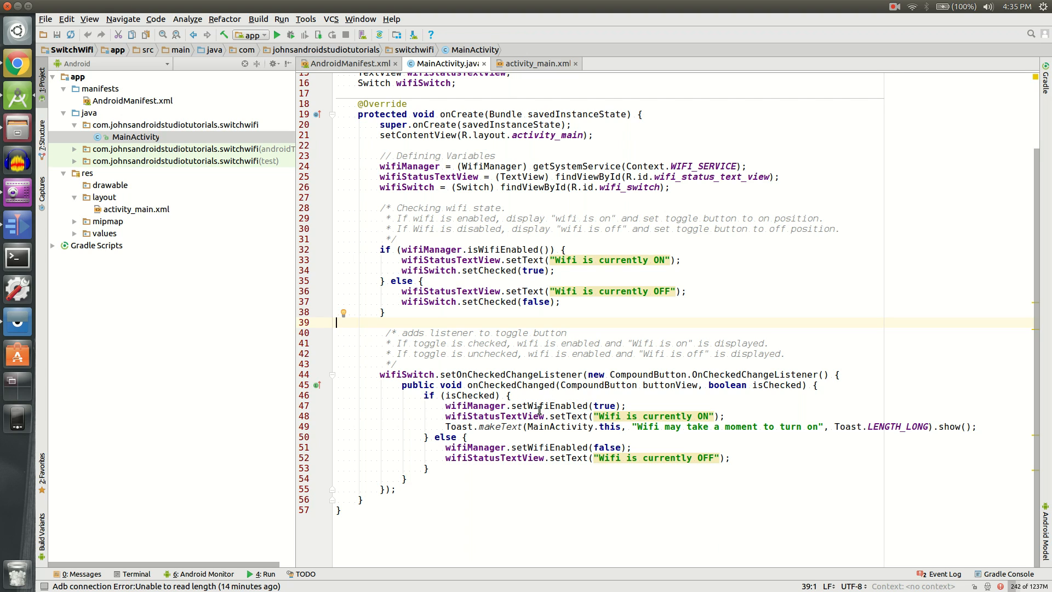
double_click(510, 374)
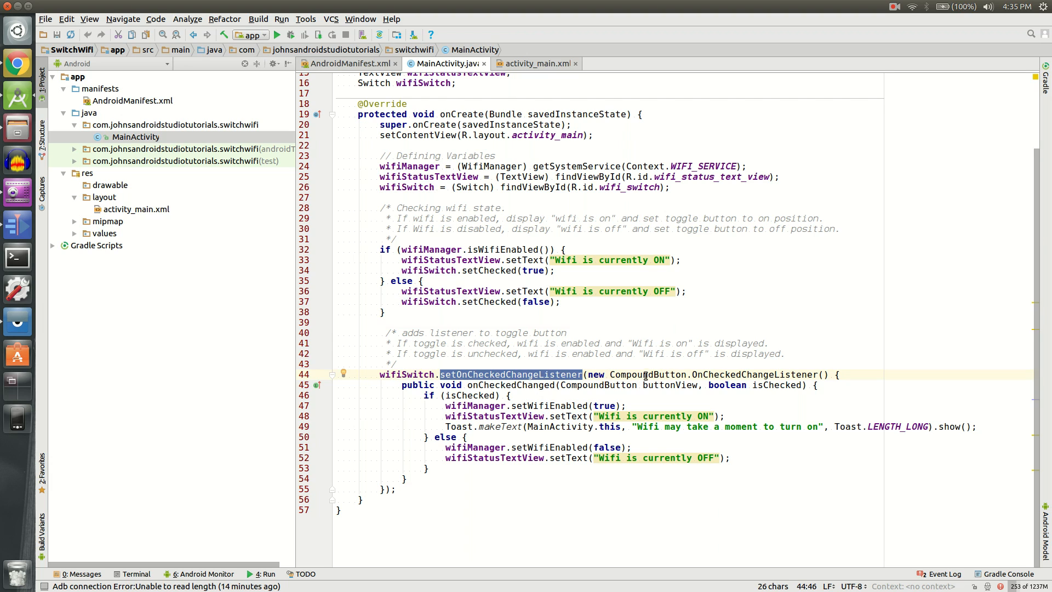
double_click(754, 375)
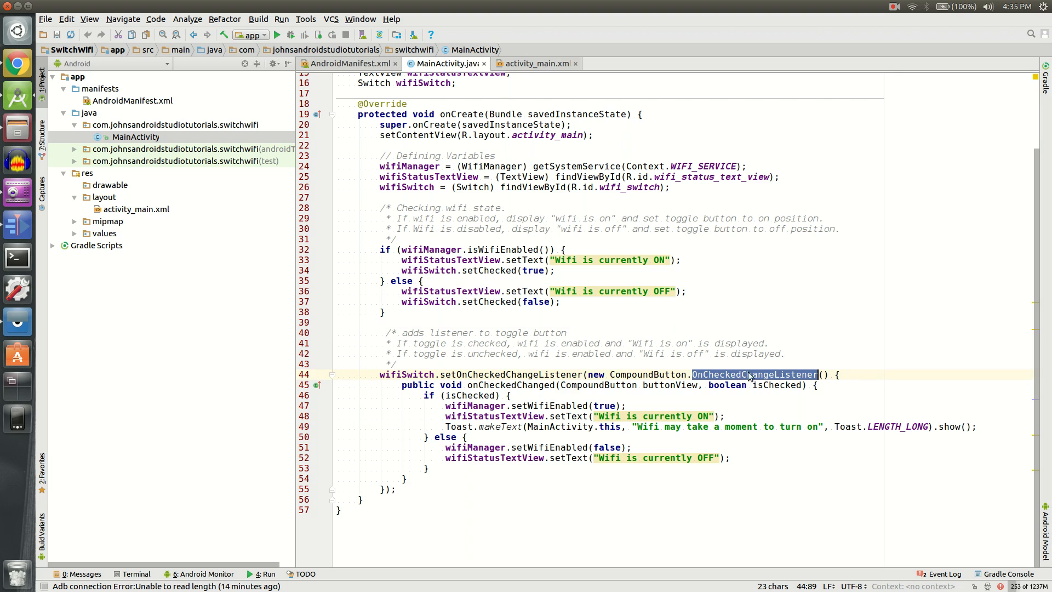
left_click(430, 385)
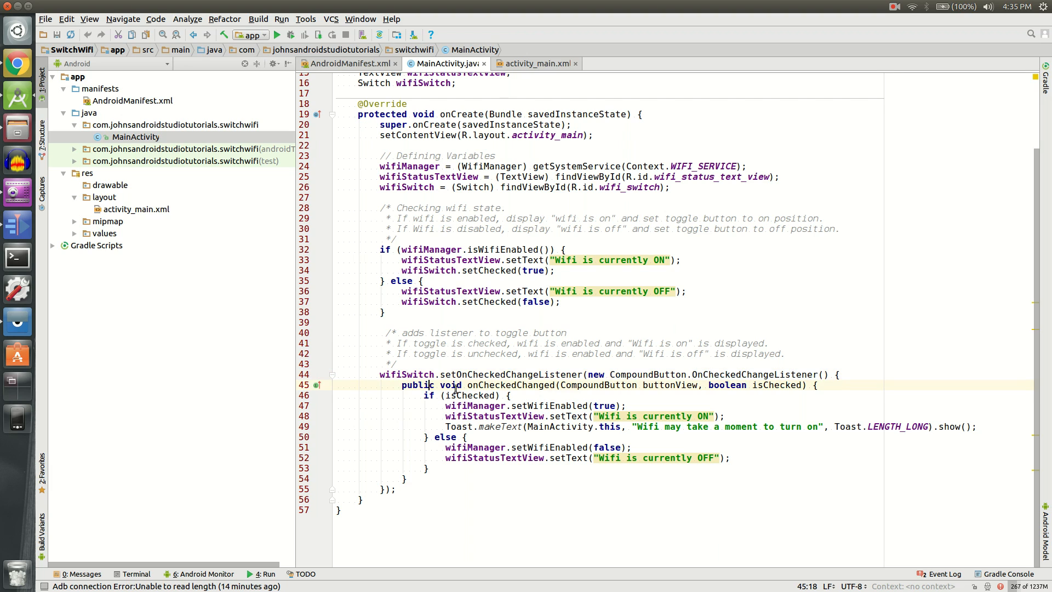
double_click(598, 384)
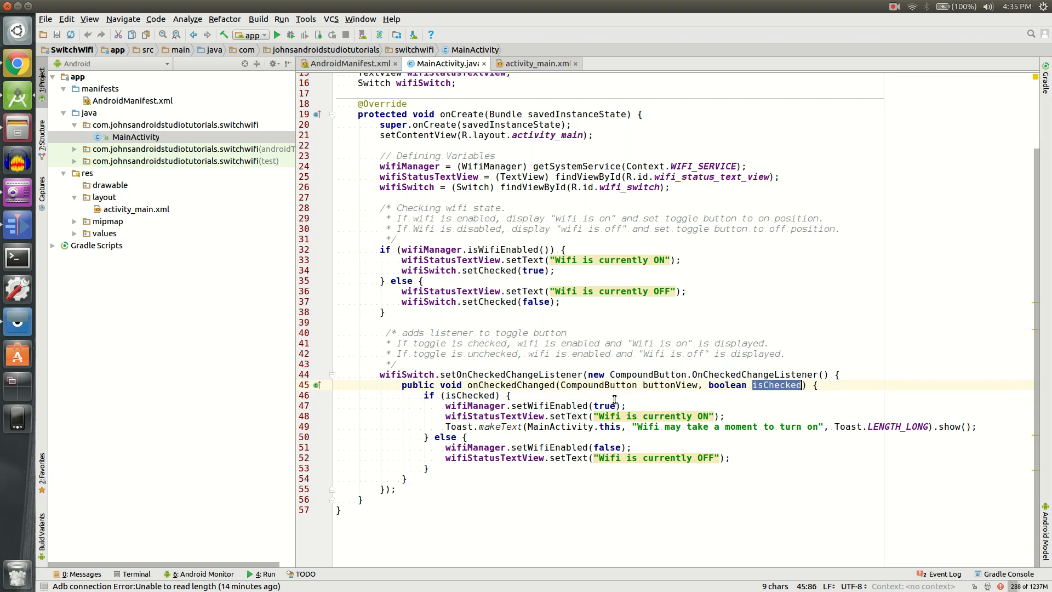
Mark the if (isChecked) branch and the line that shows the toast.
left_click(484, 395)
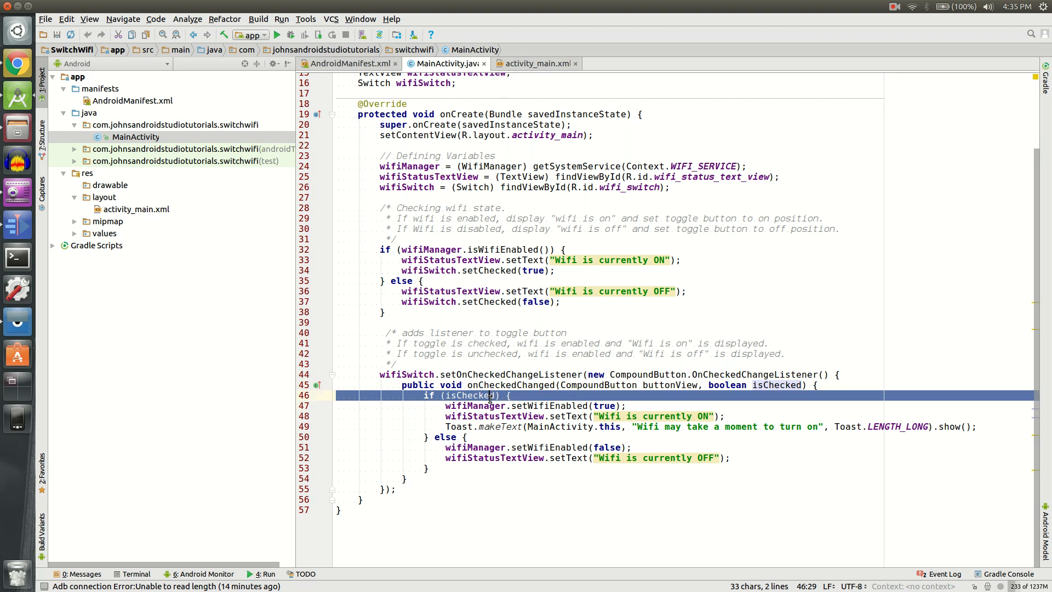
double_click(550, 405)
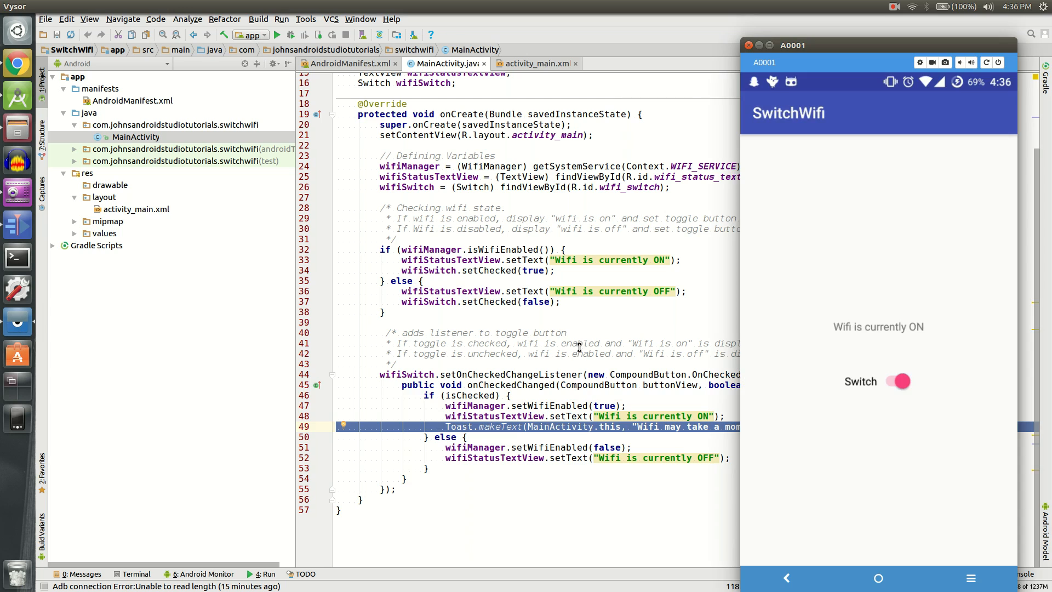
Point out the toast show() call and OFF status text, then toggle the phone switch to show 'Wifi may take a moment to turn on'.
left_click(897, 381)
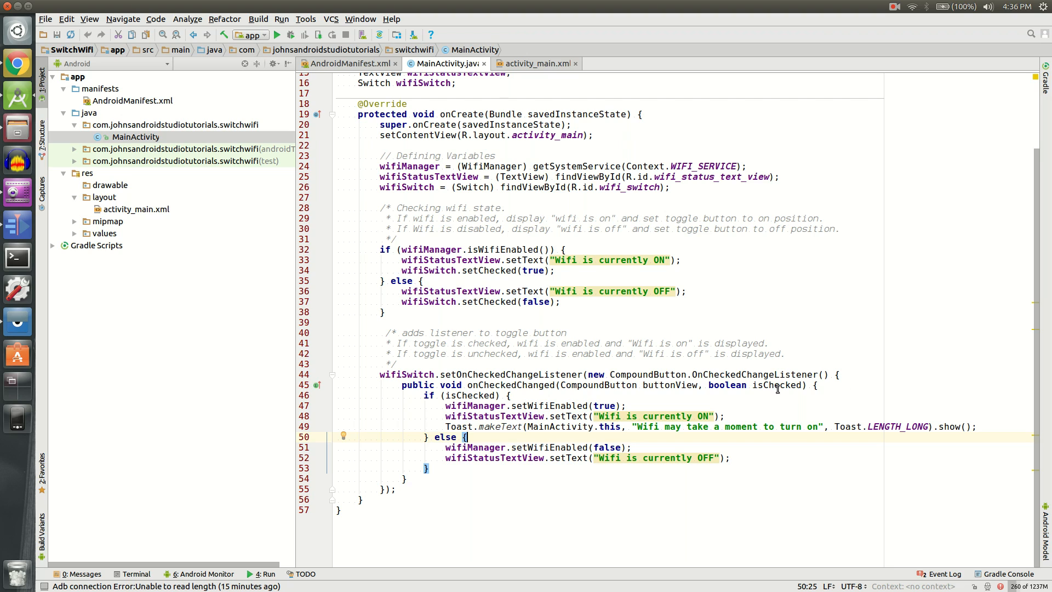
mouse_move(904, 298)
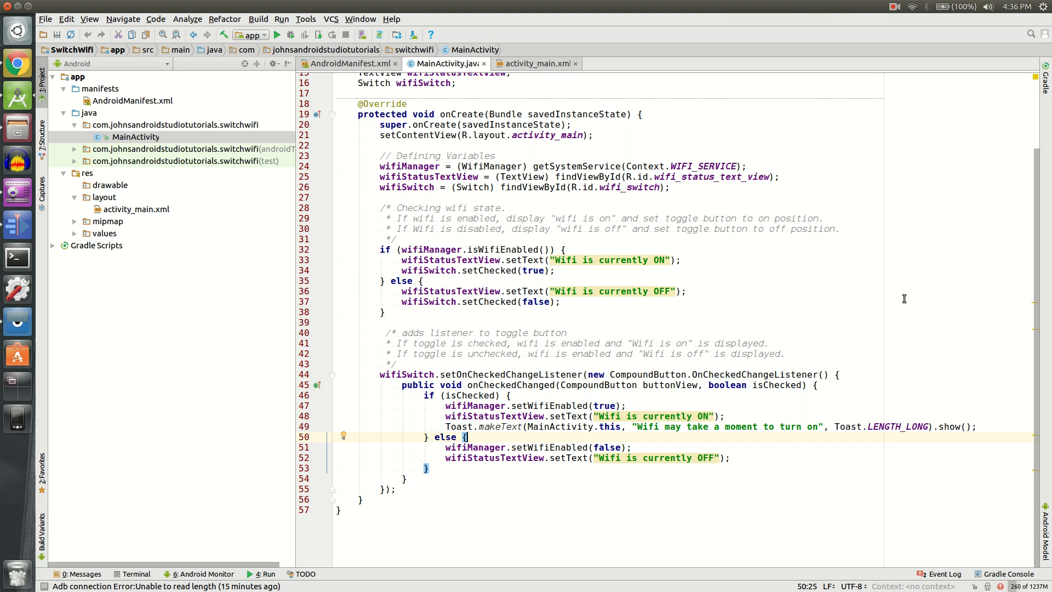
double_click(897, 426)
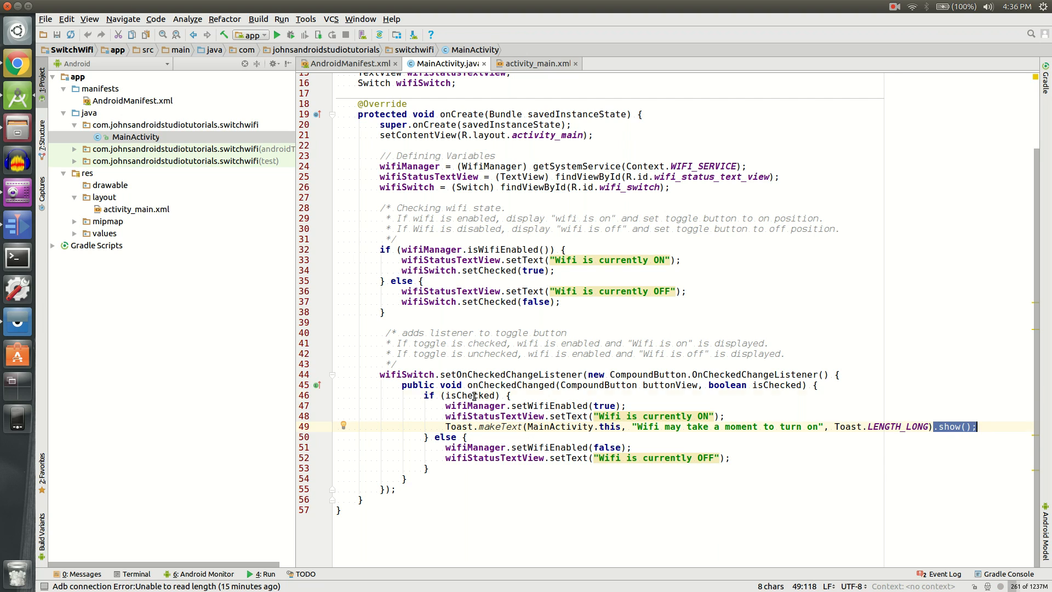
double_click(469, 395)
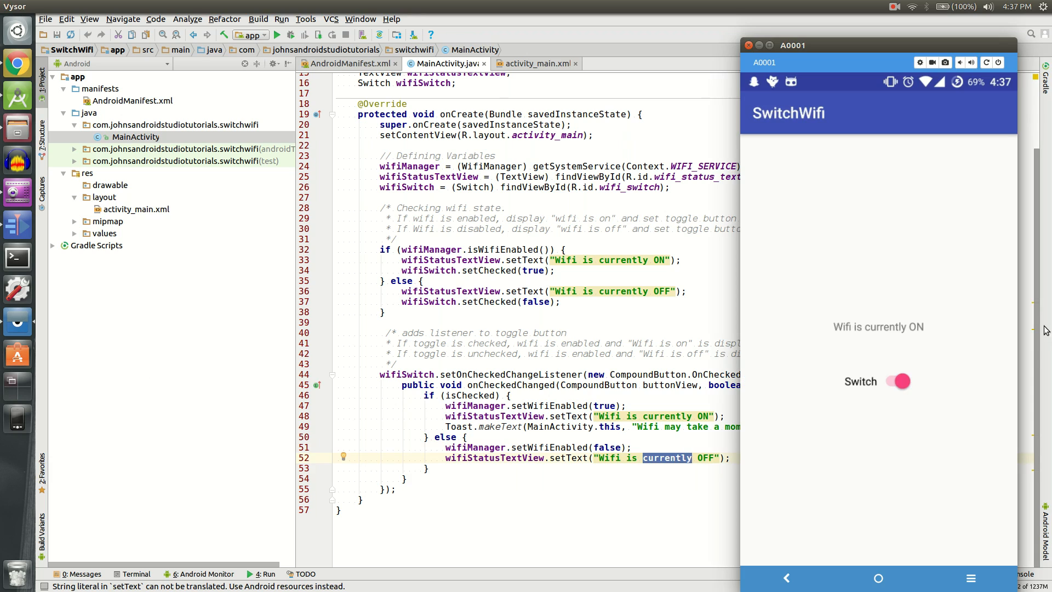
left_click(896, 382)
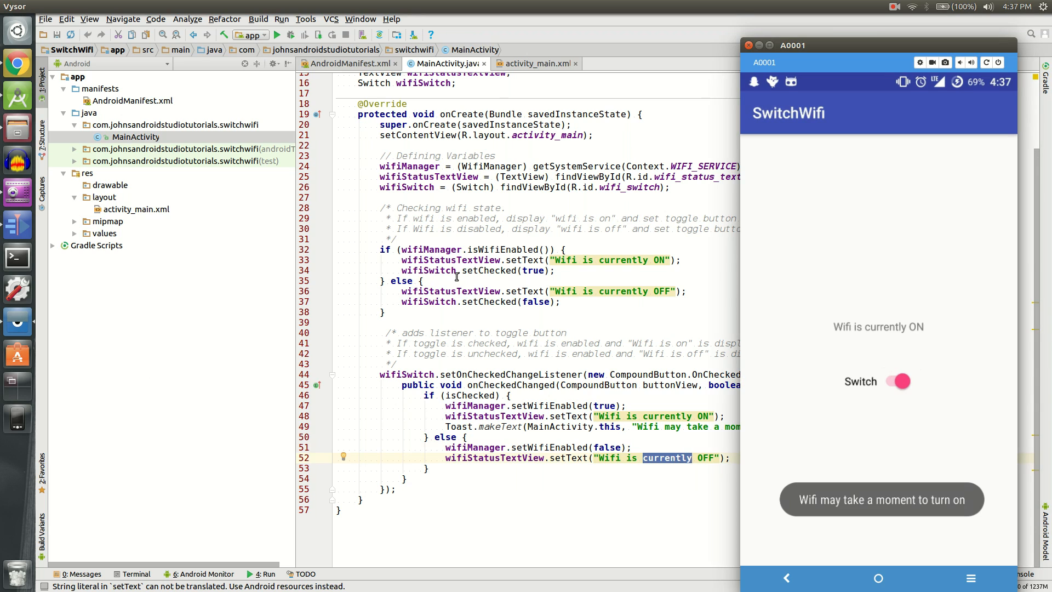